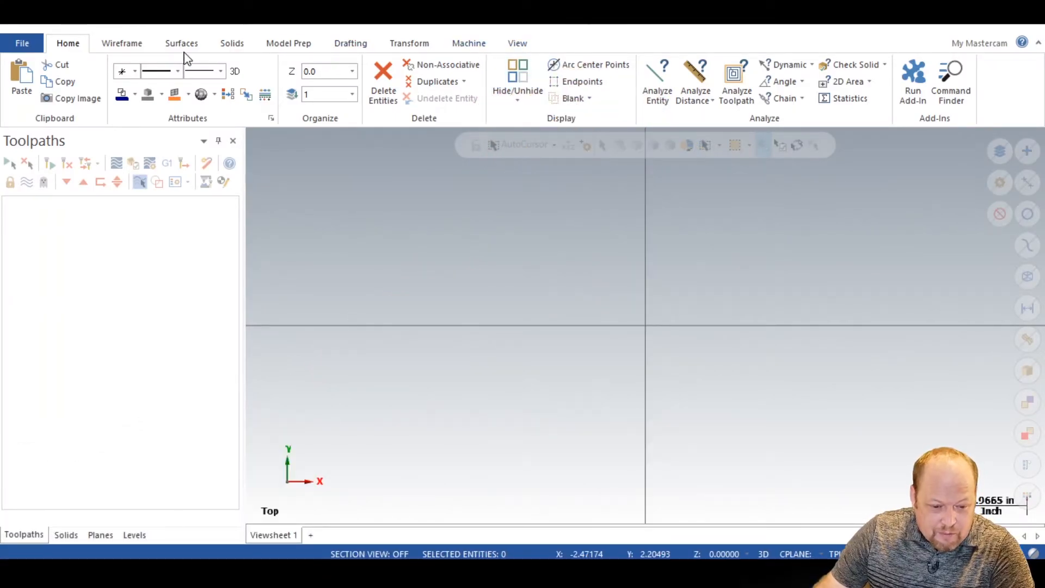
# Step: Browse the Drafting tool set and settle on the Wireframe geometry tools
pyautogui.click(349, 42)
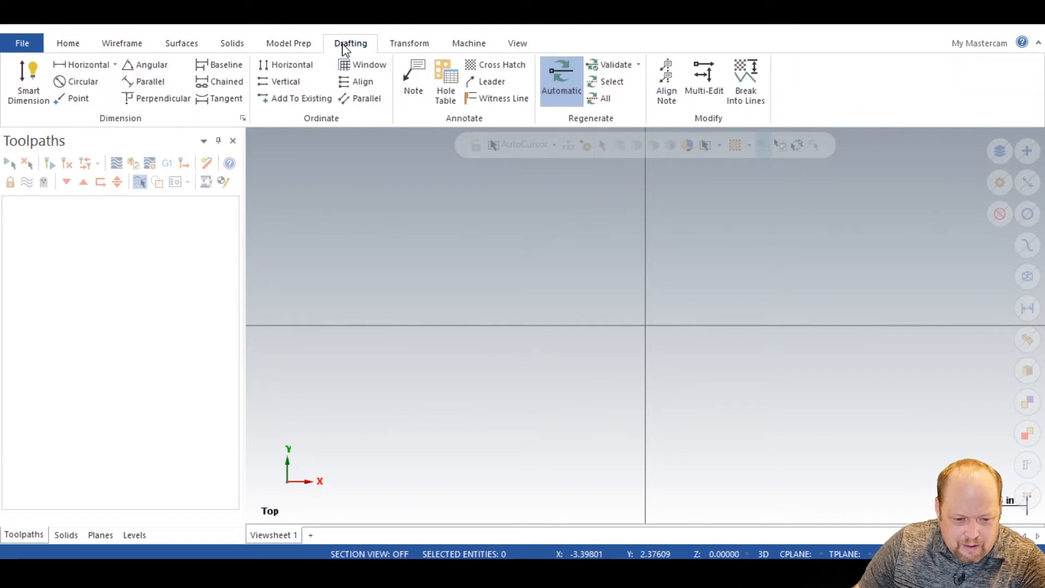
pyautogui.click(120, 42)
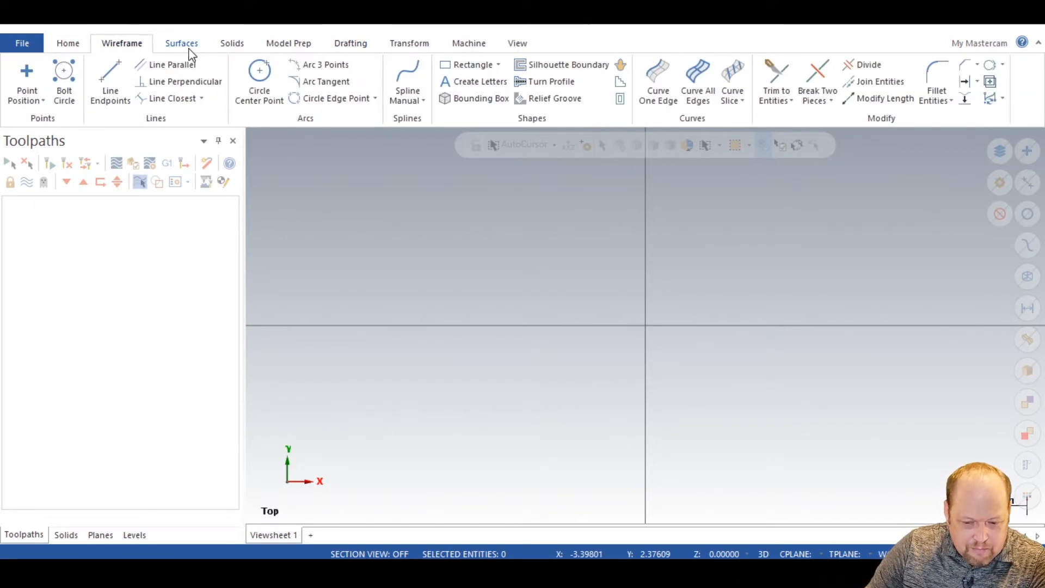
pyautogui.click(350, 43)
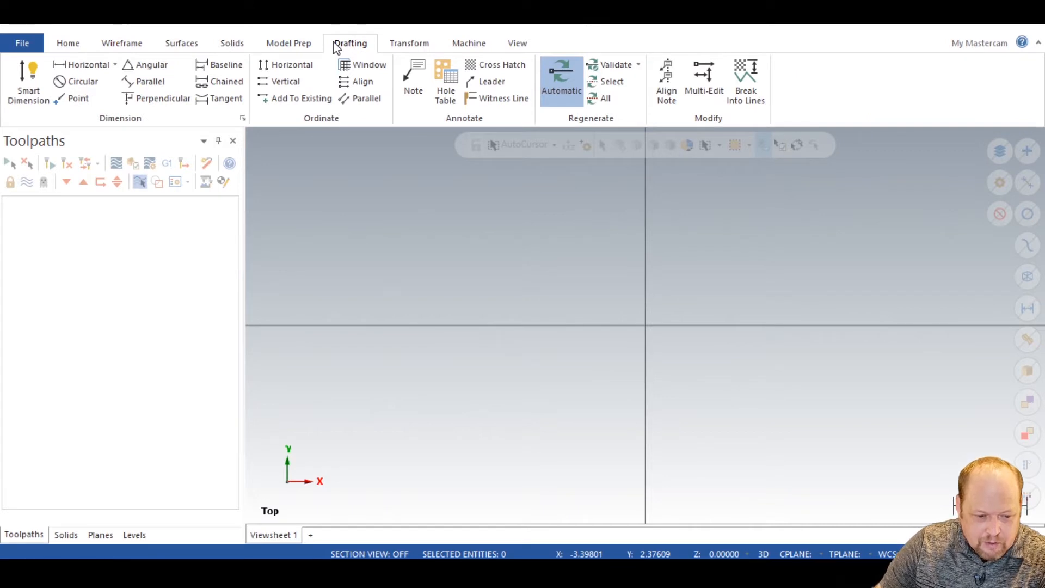
pyautogui.click(121, 43)
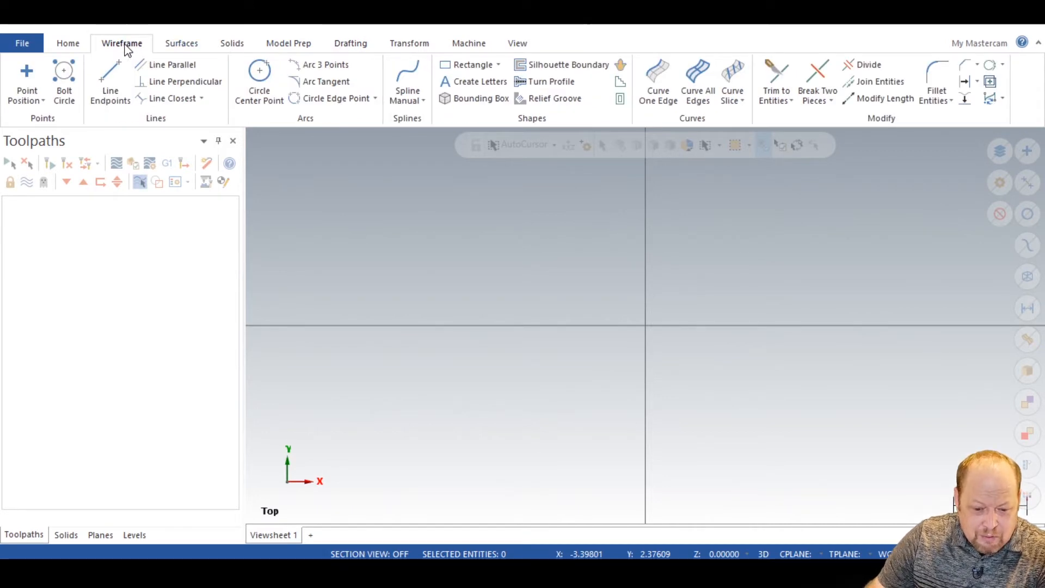
pyautogui.moveTo(478, 81)
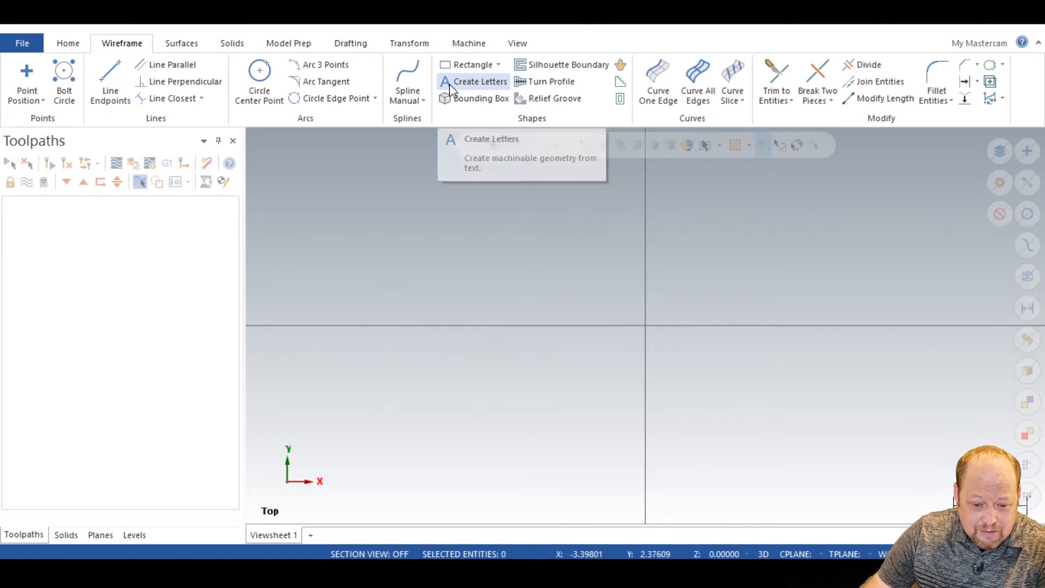
# Step: Create the letters 'Klaw Tor MFG' at 0.25 height placed above the origin
pyautogui.click(474, 81)
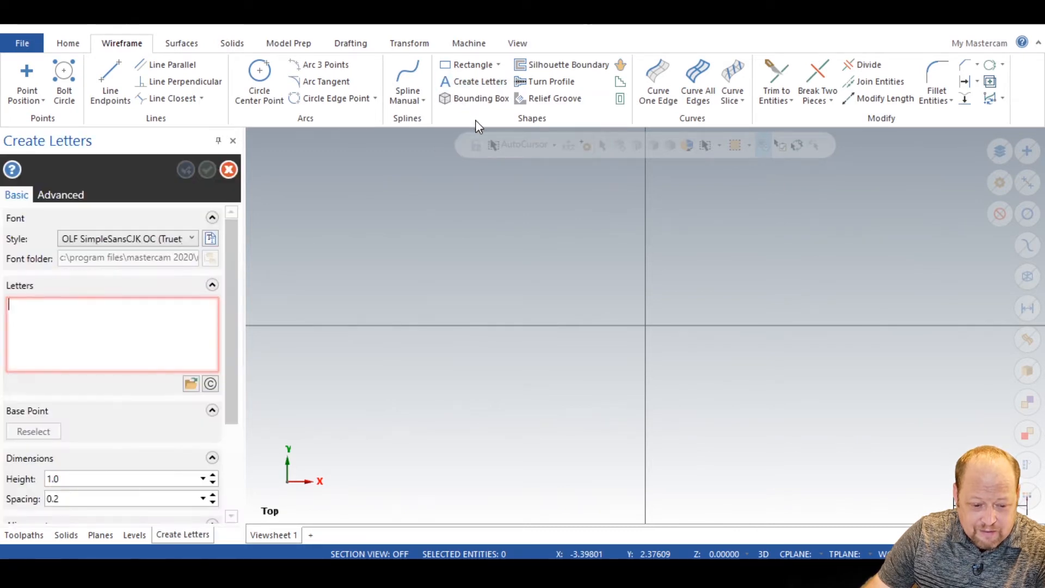
pyautogui.click(111, 333)
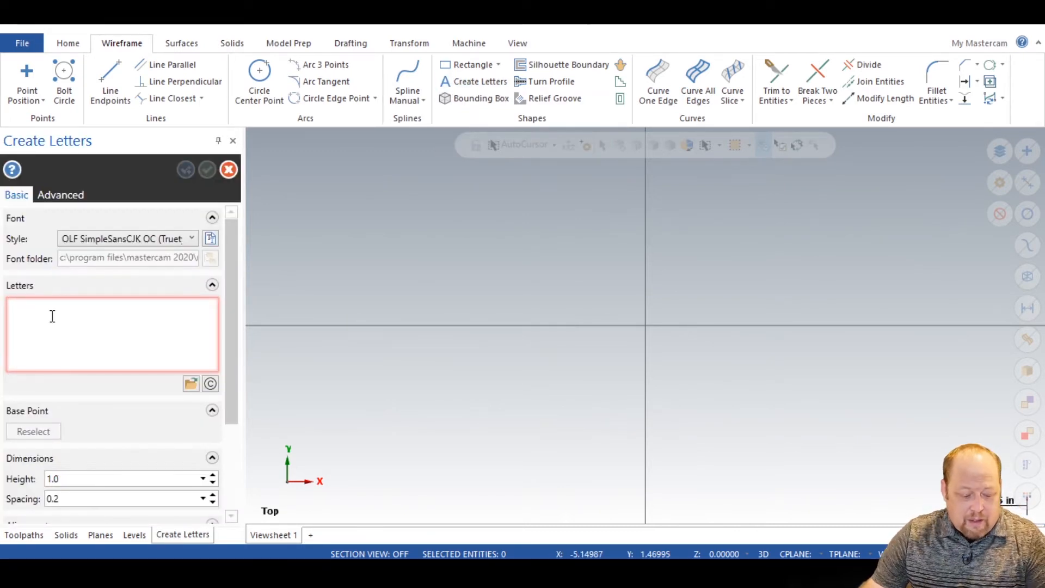
pyautogui.write('K')
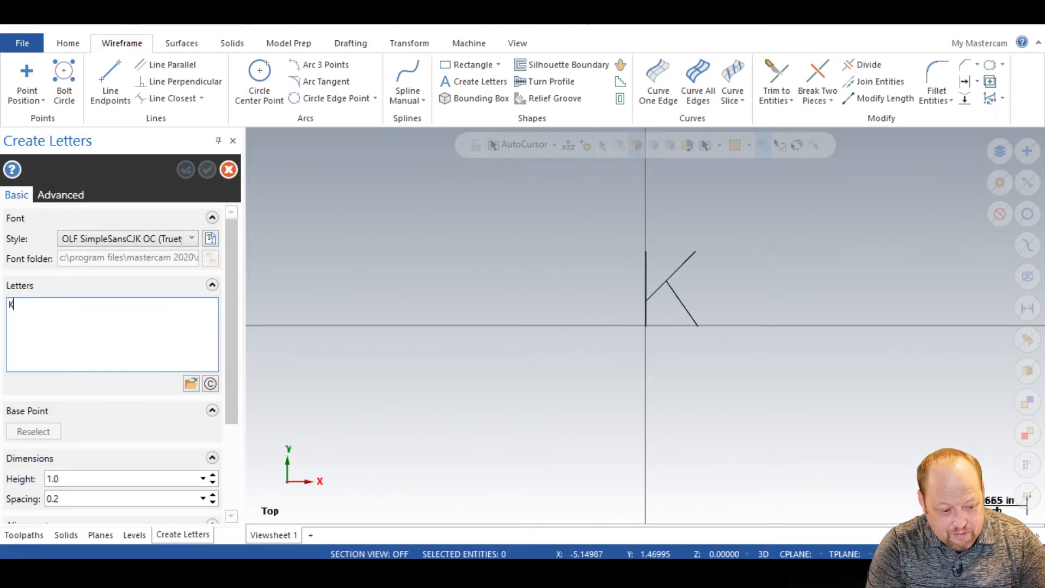
pyautogui.write('law')
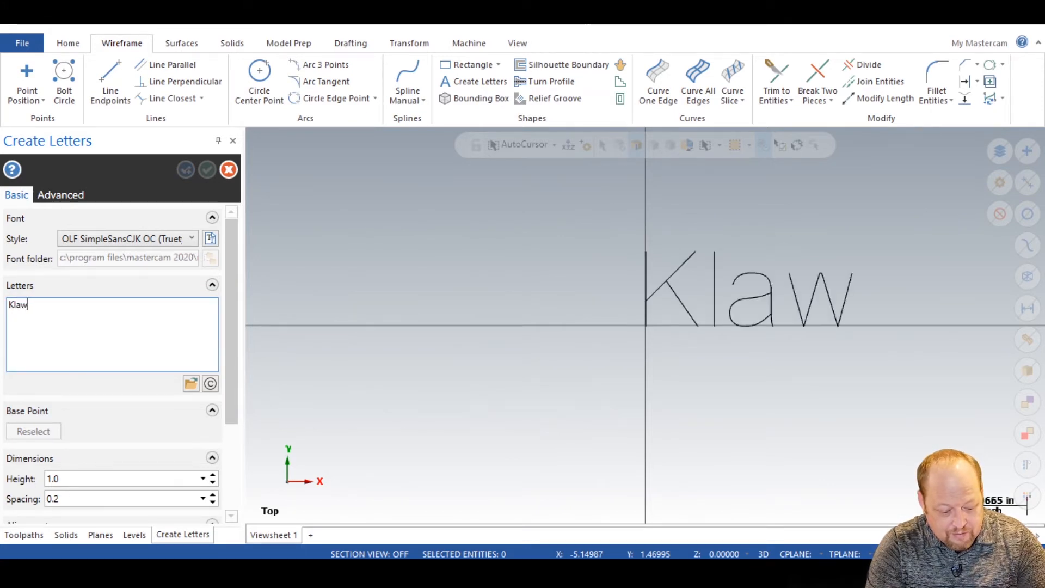
pyautogui.write('Tor')
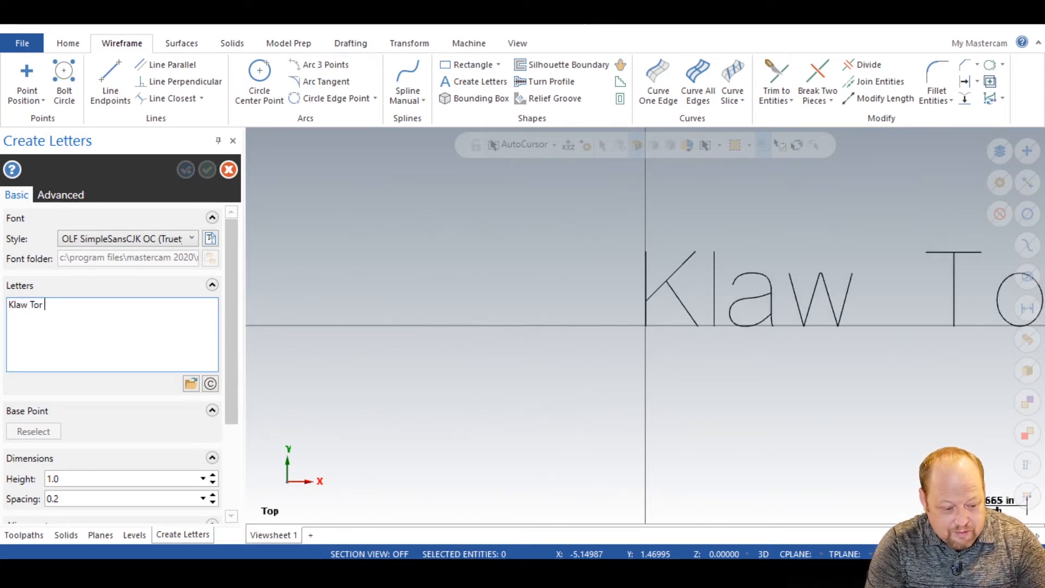
pyautogui.write('MFG')
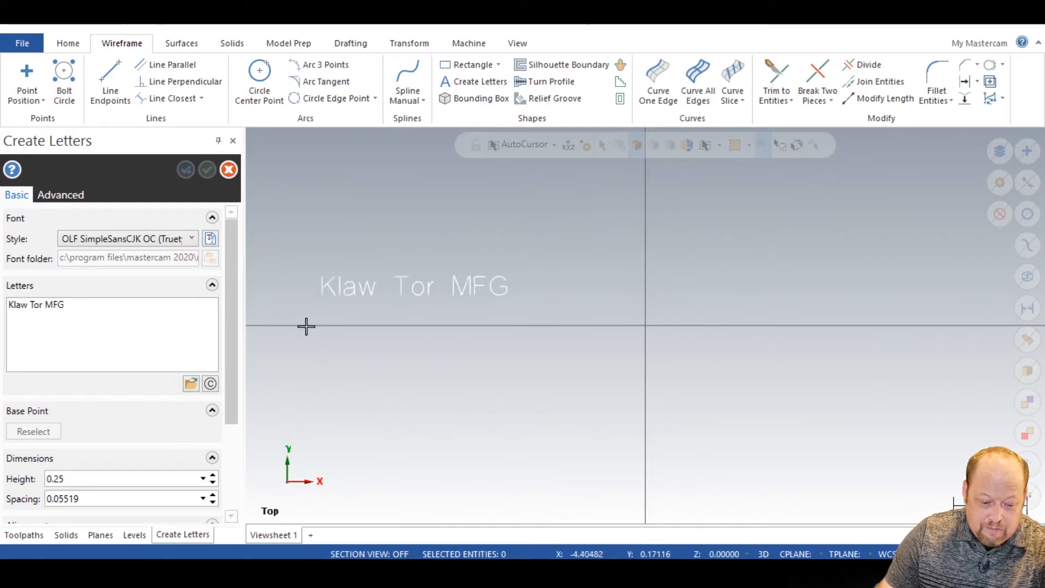
pyautogui.moveTo(559, 238)
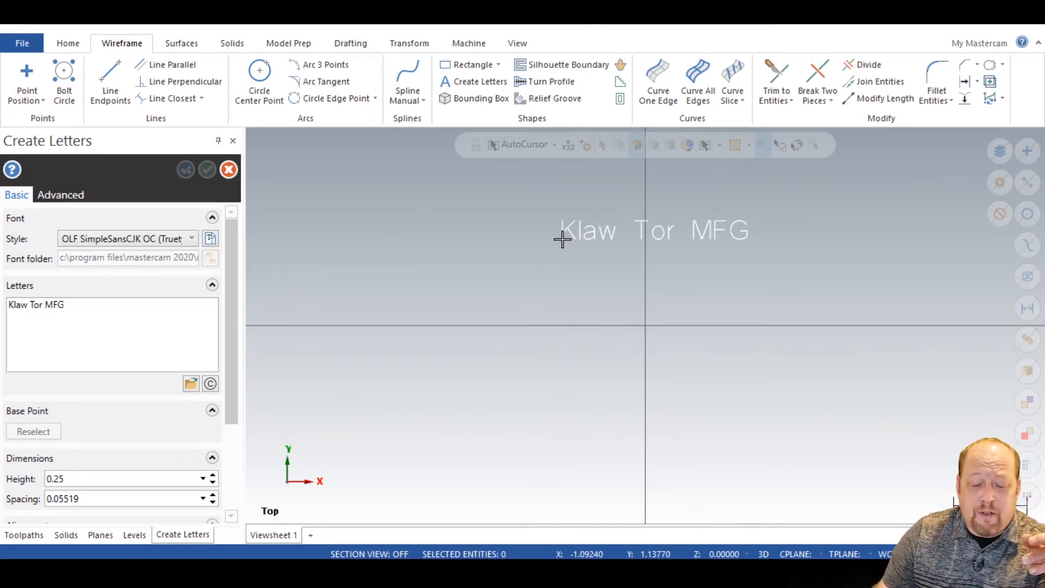
pyautogui.moveTo(540, 255)
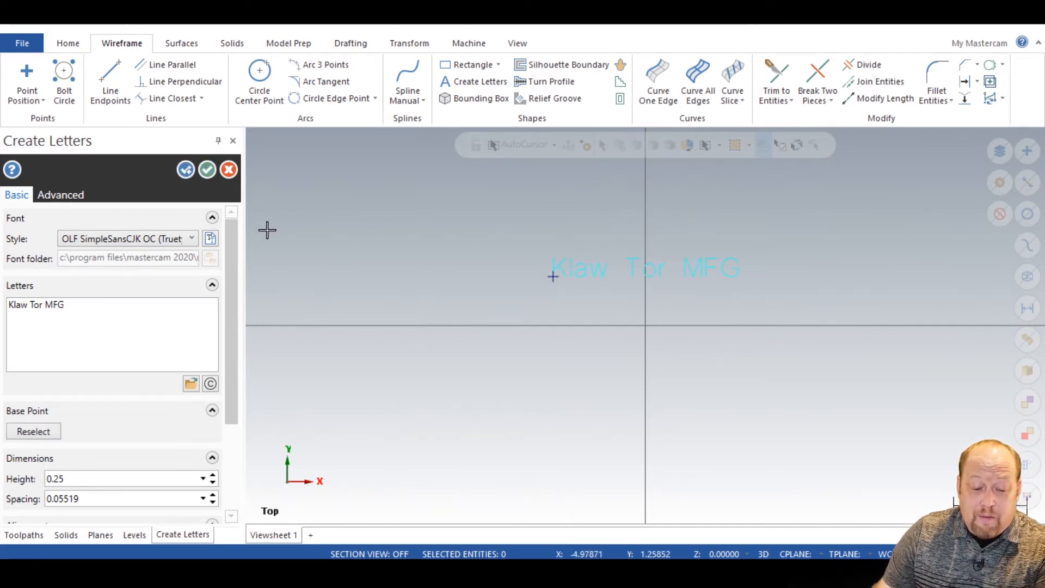
pyautogui.click(207, 170)
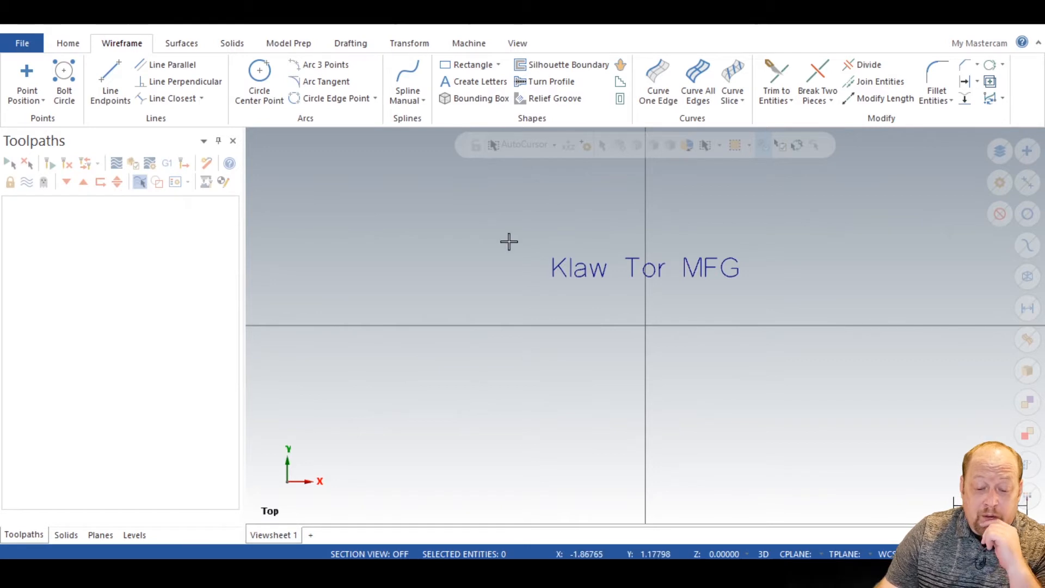
pyautogui.moveTo(521, 245)
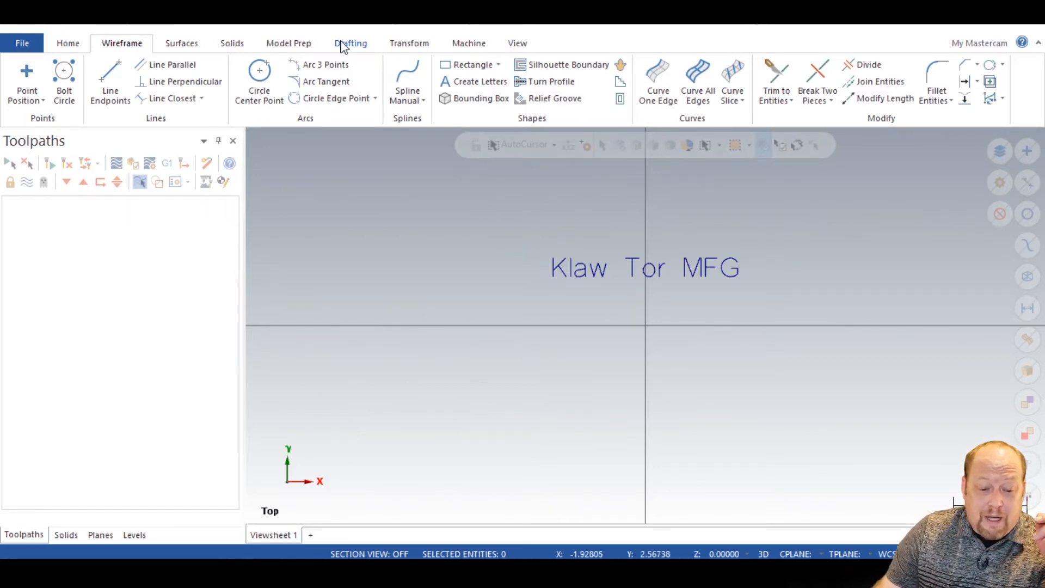
pyautogui.moveTo(473, 65)
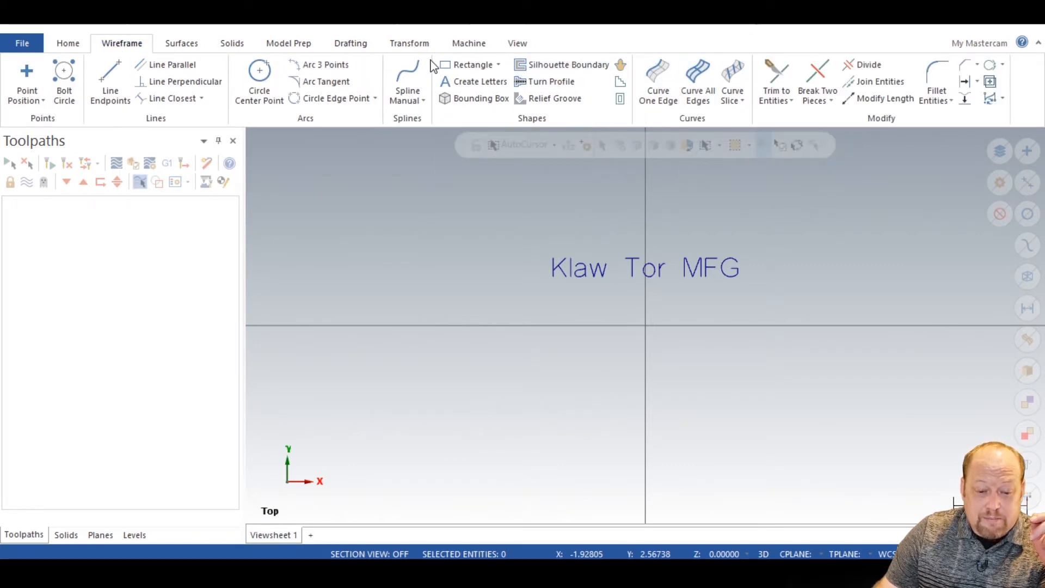
pyautogui.moveTo(467, 98)
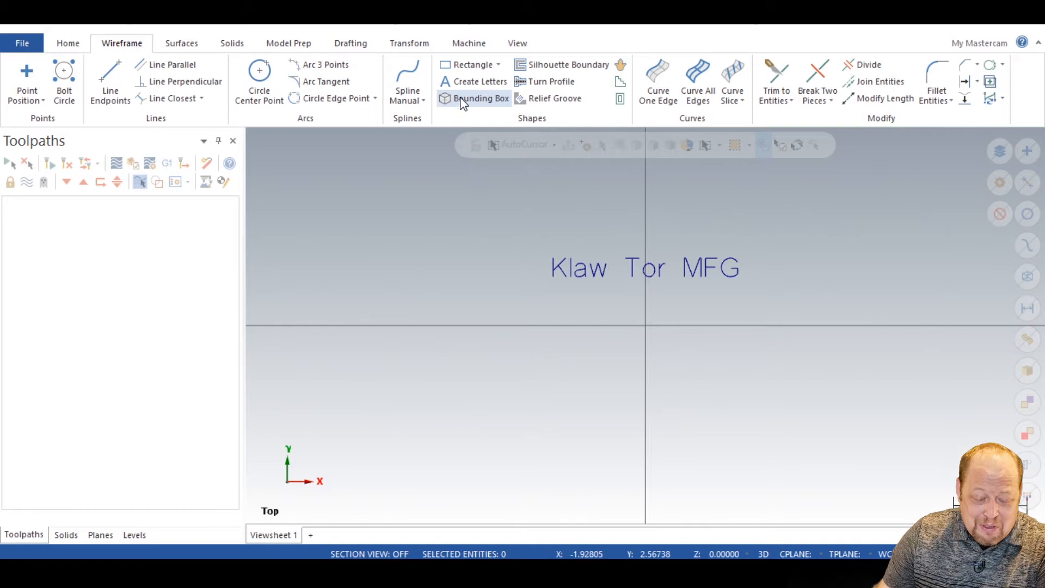
# Step: Build a bounding box around the letters and draw a line between its left and right midpoints
pyautogui.click(473, 98)
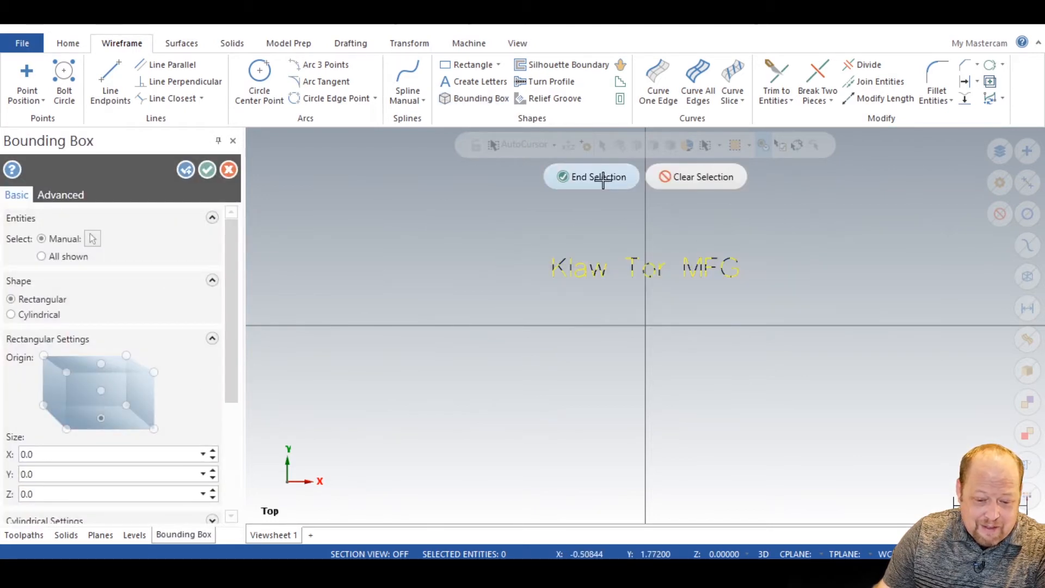
pyautogui.click(229, 170)
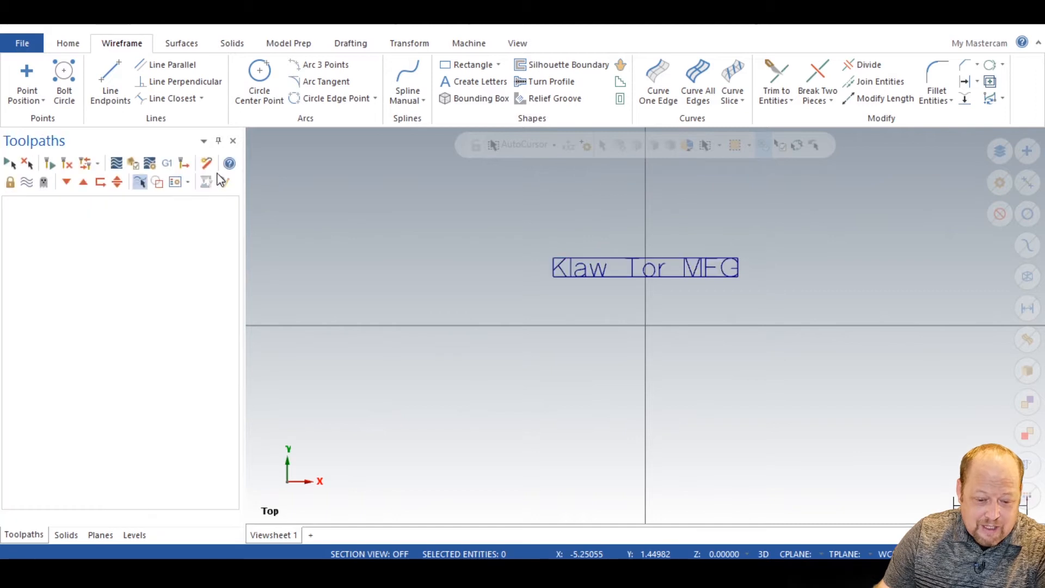
pyautogui.click(109, 81)
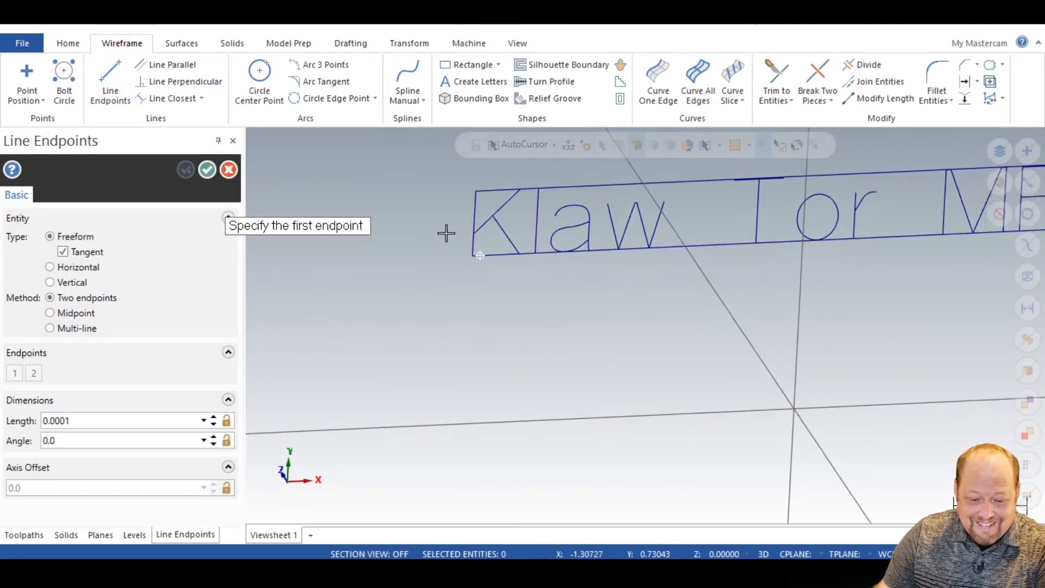
pyautogui.click(480, 254)
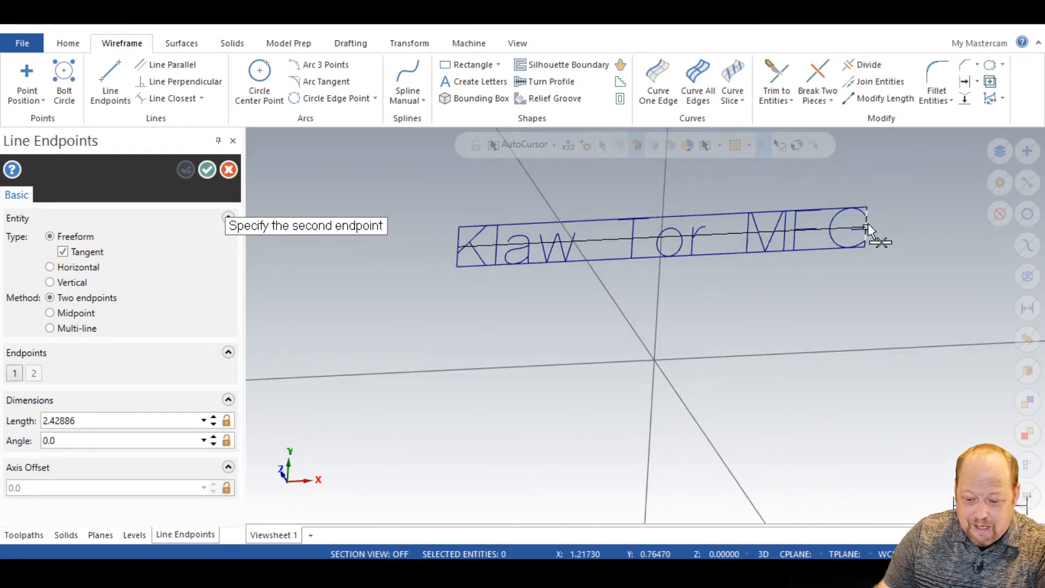
pyautogui.click(229, 170)
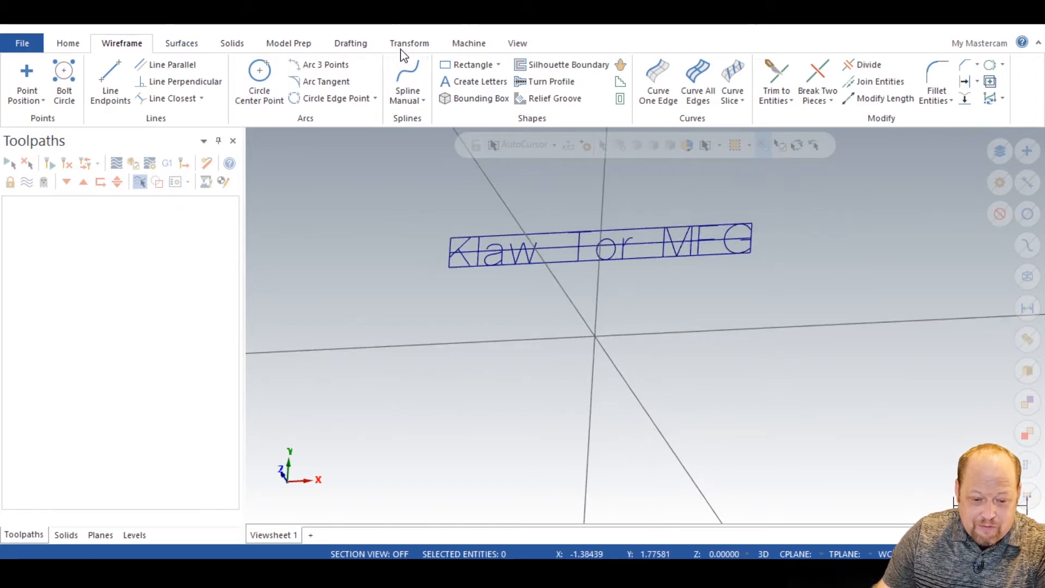
# Step: Move the Klaw Tor MFG lettering to centre on the origin and view it from the Top
pyautogui.click(408, 42)
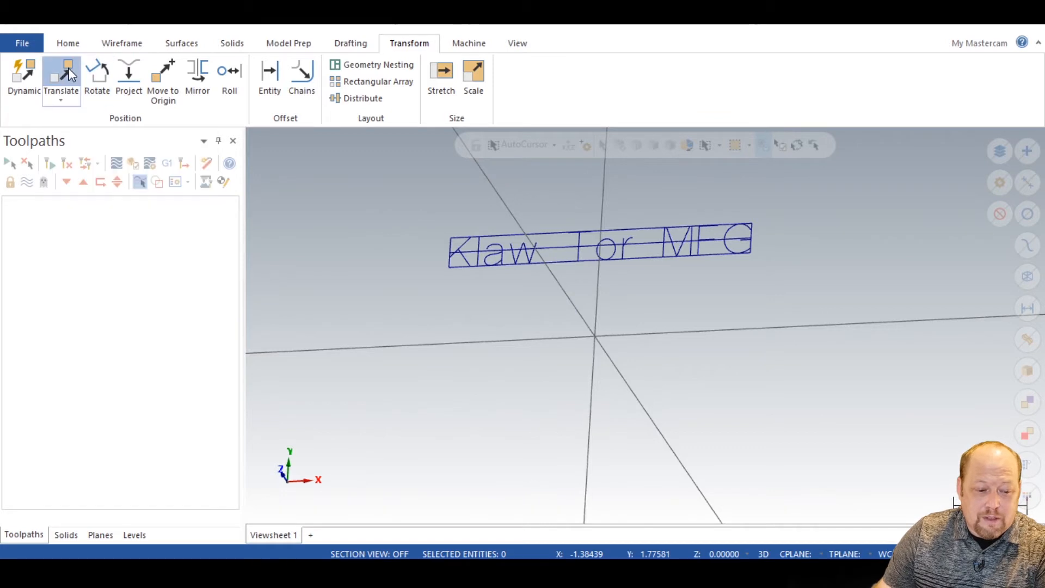
pyautogui.click(61, 72)
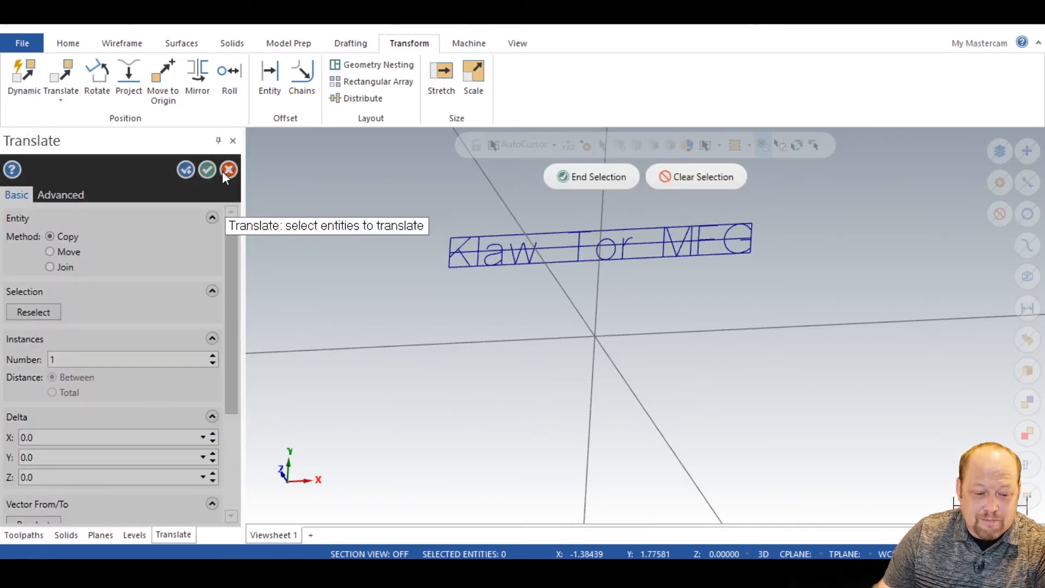
pyautogui.click(230, 170)
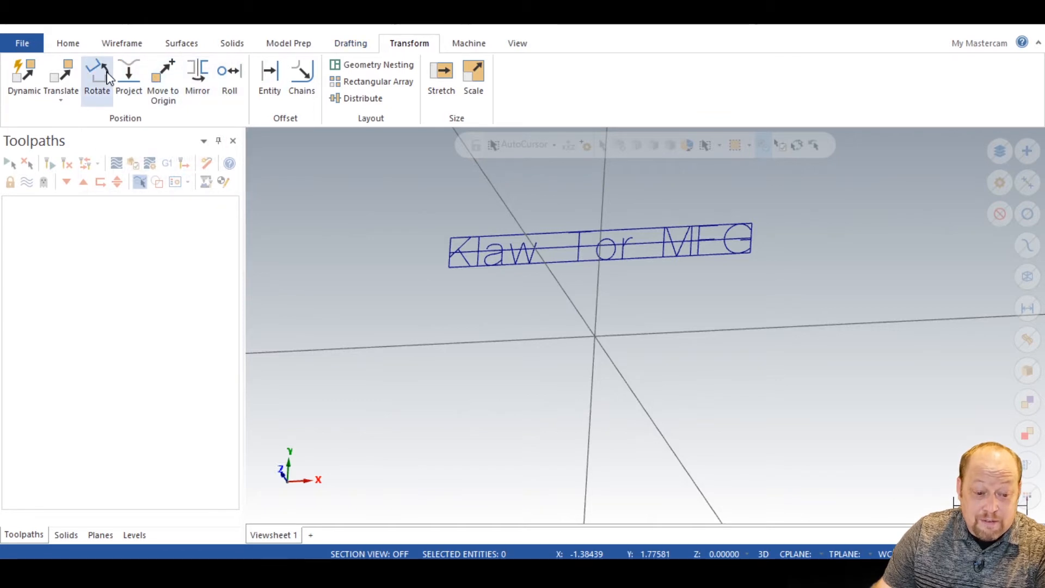
pyautogui.click(61, 76)
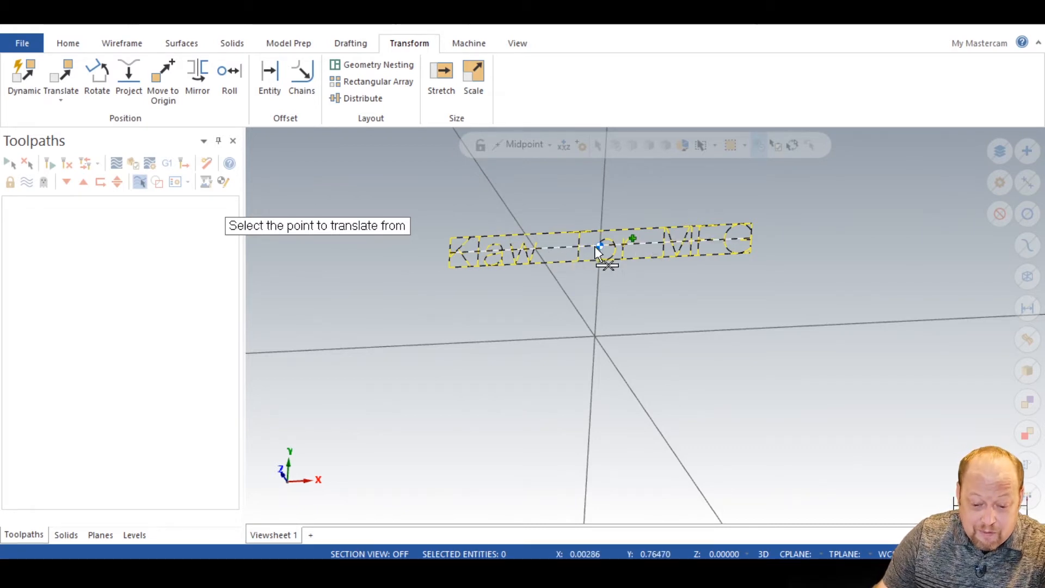
pyautogui.moveTo(563, 264)
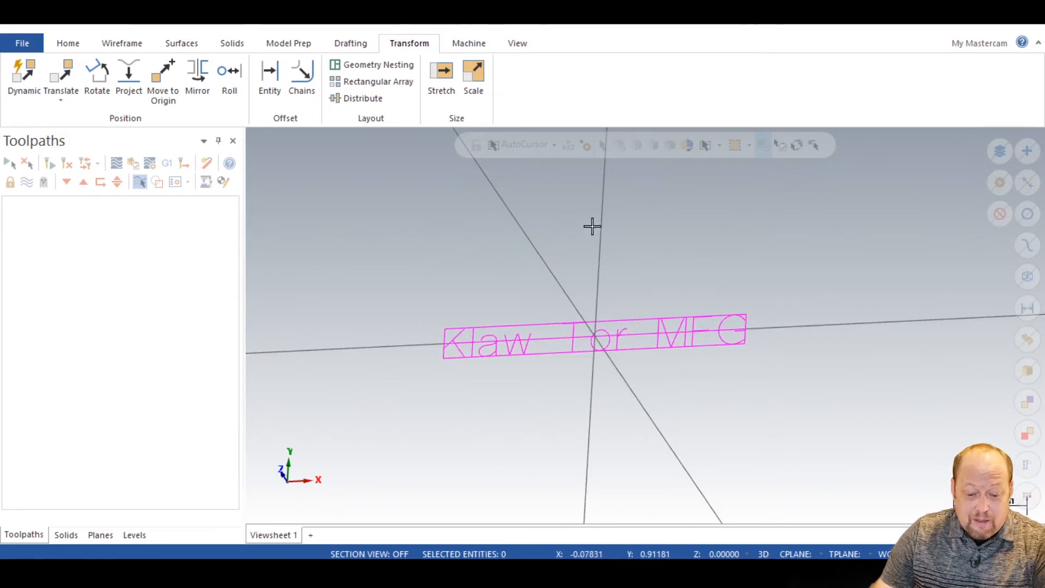
pyautogui.moveTo(589, 237)
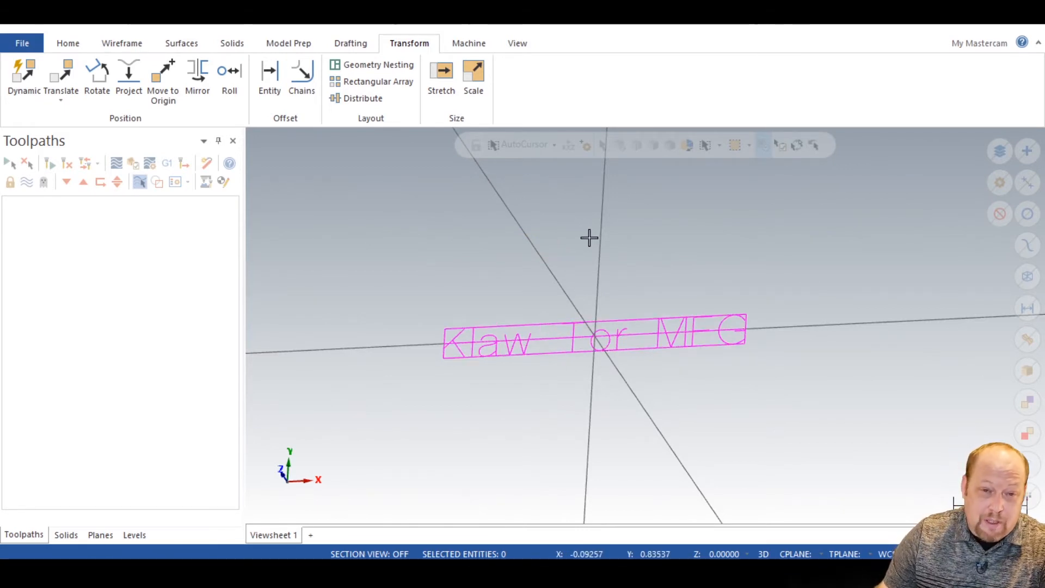
pyautogui.moveTo(544, 282)
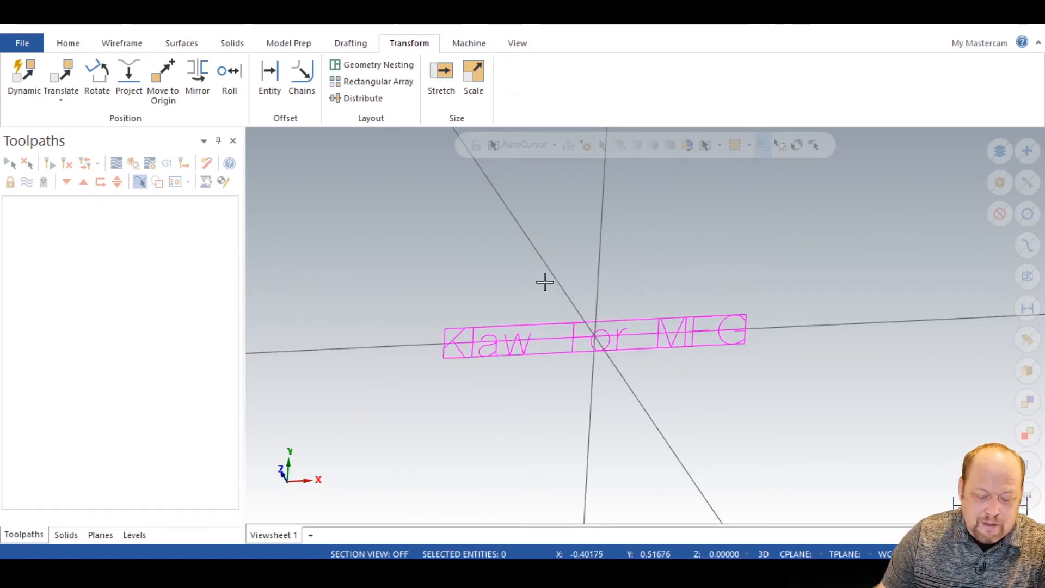
pyautogui.moveTo(447, 307)
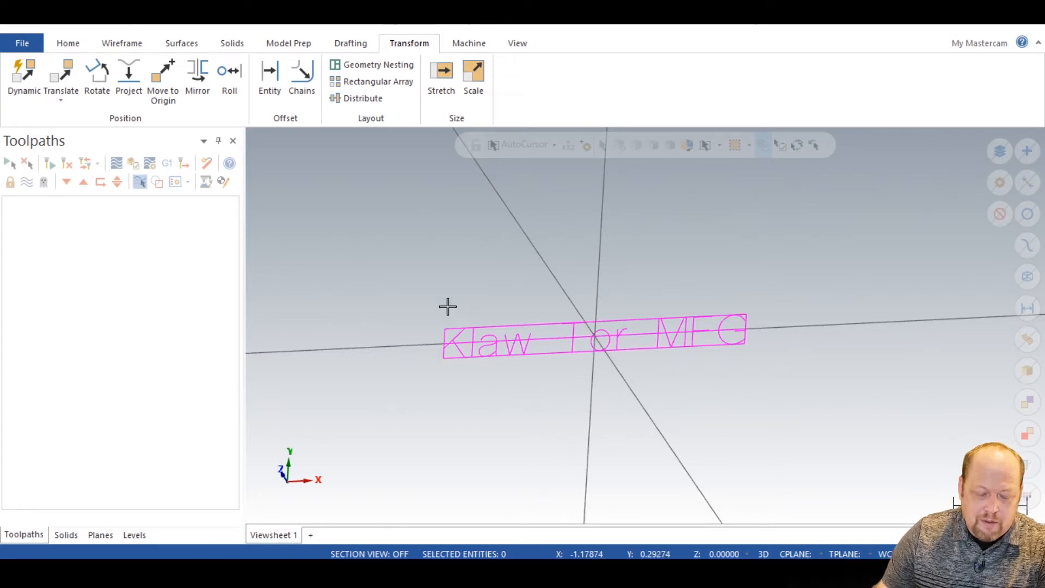
pyautogui.click(547, 337)
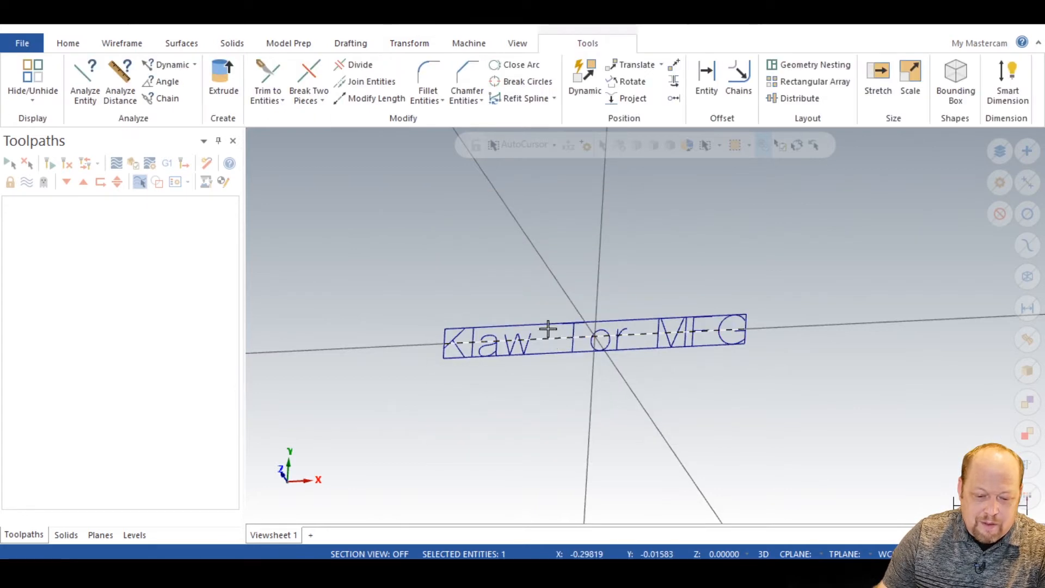
pyautogui.click(409, 42)
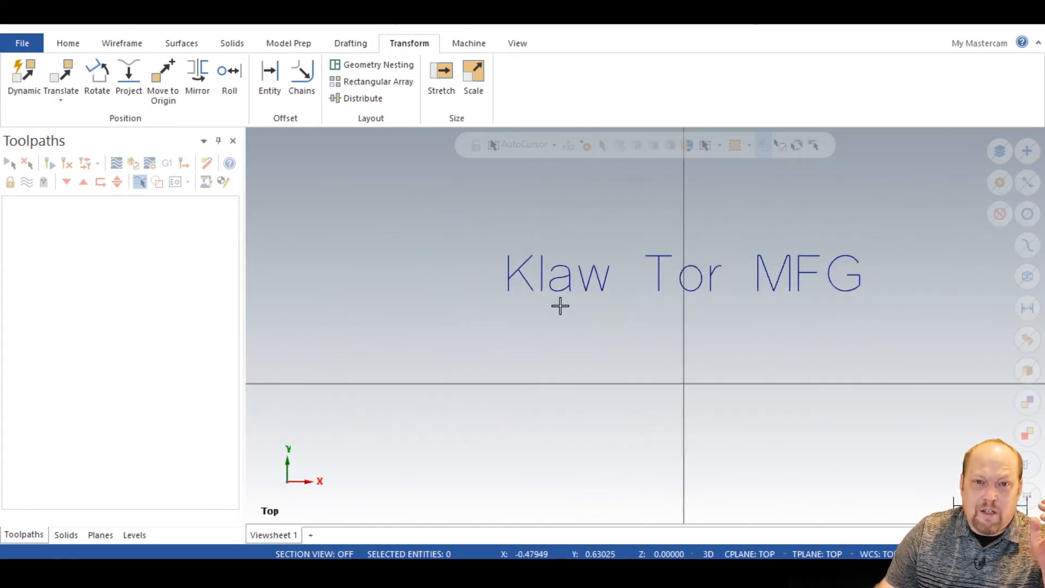
pyautogui.moveTo(116, 317)
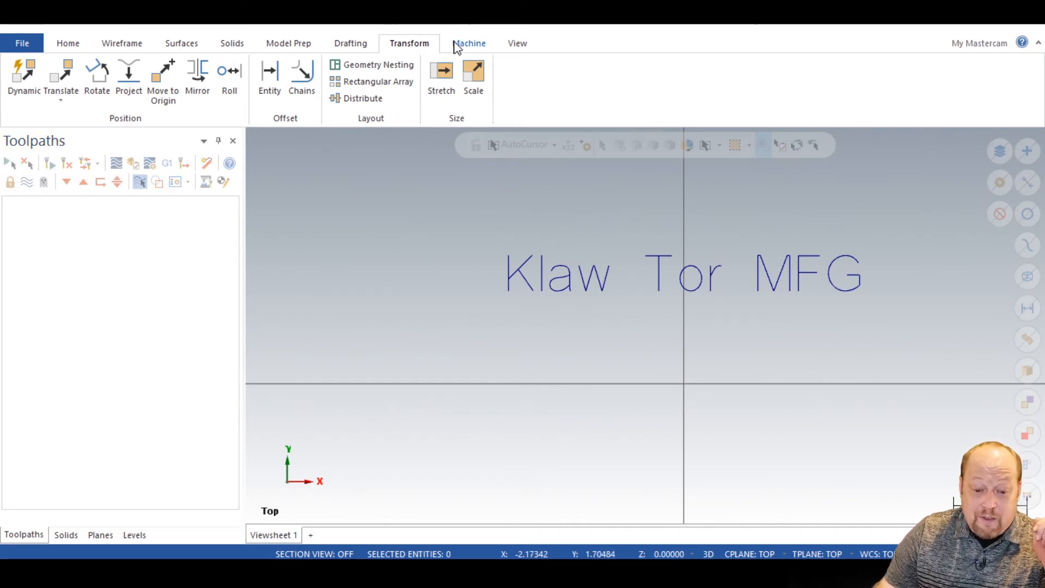
# Step: Add a Mill Default machine group and start a contour toolpath window-chained to all 16 letter chains
pyautogui.click(468, 42)
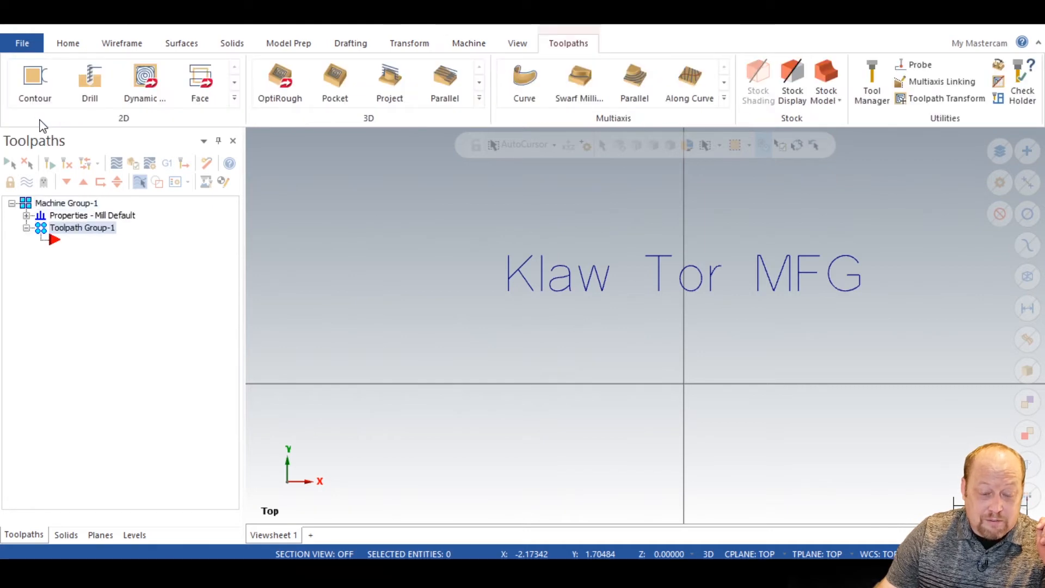
pyautogui.moveTo(436, 195)
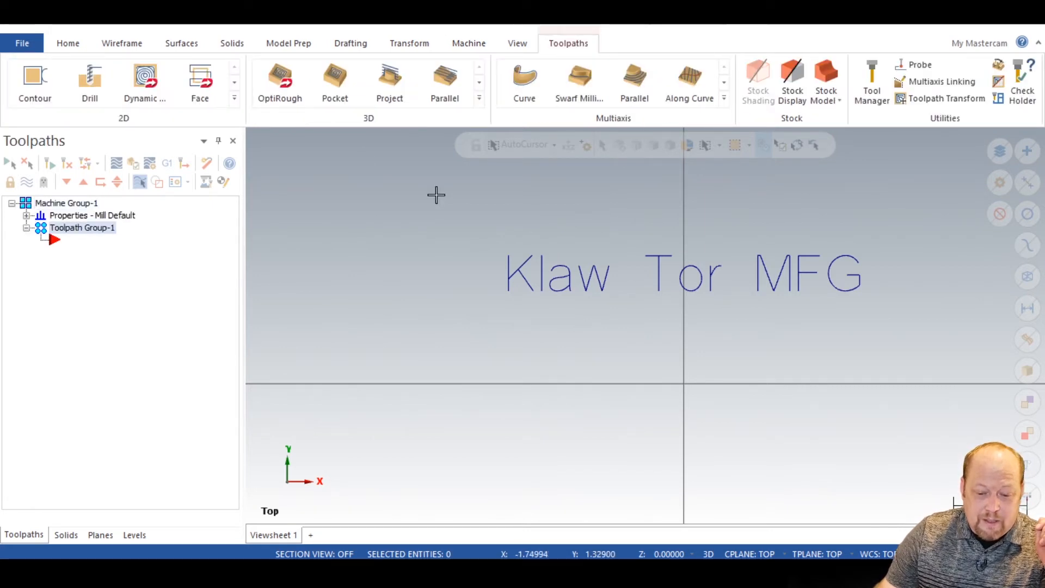
pyautogui.moveTo(34, 80)
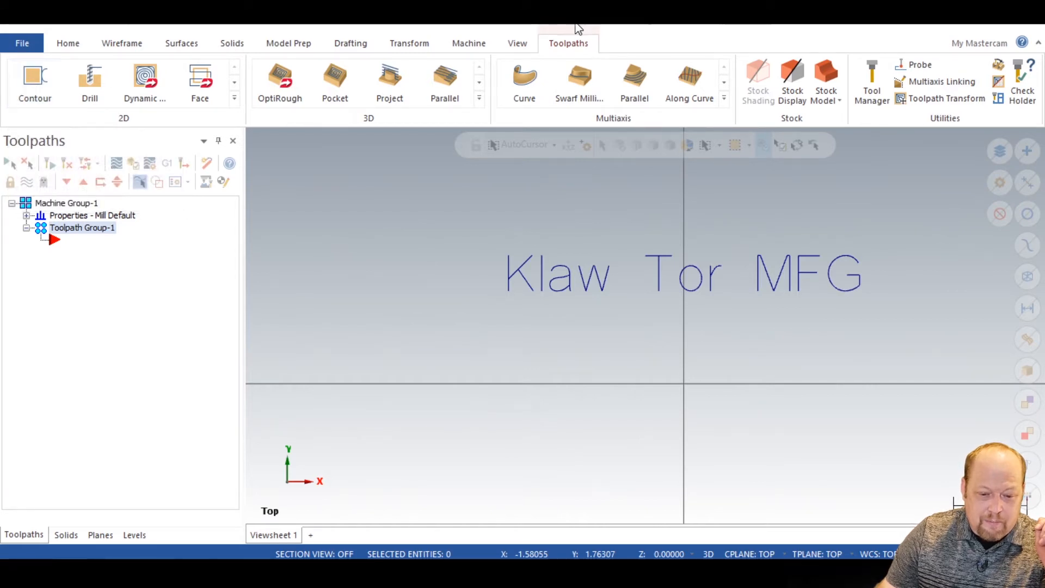
pyautogui.click(35, 80)
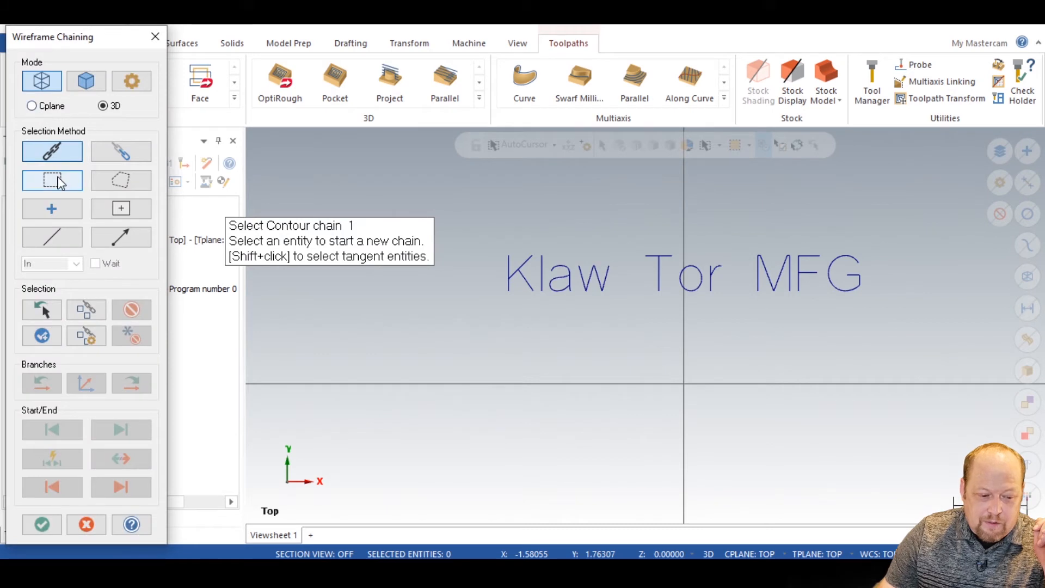
pyautogui.click(51, 180)
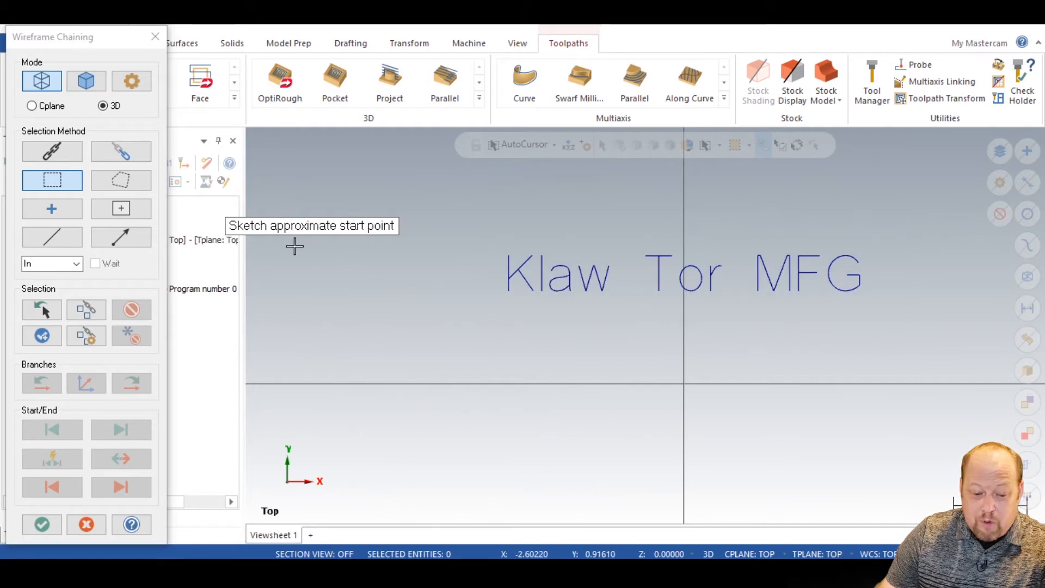
pyautogui.moveTo(292, 242)
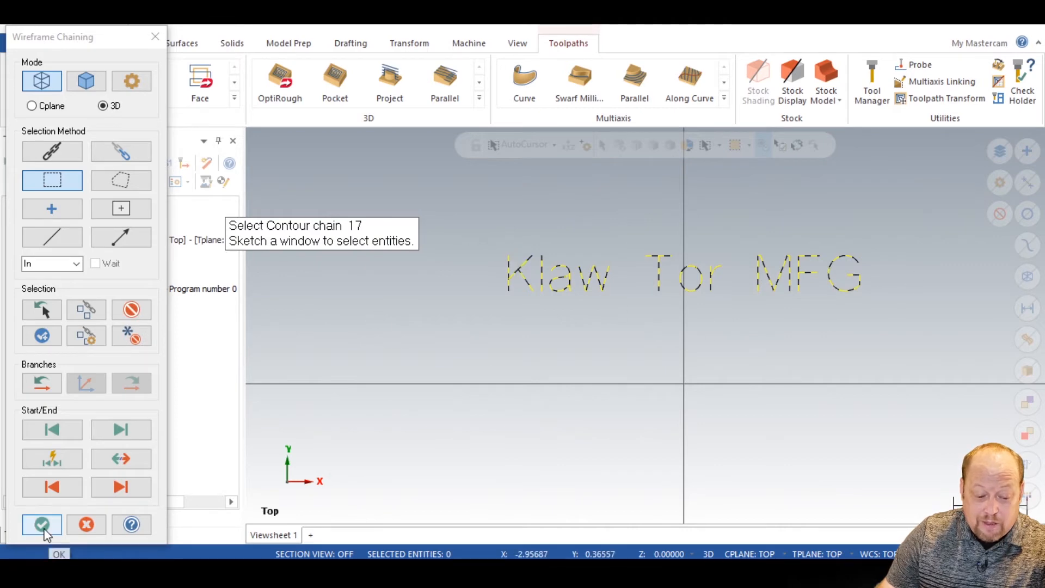
pyautogui.click(41, 525)
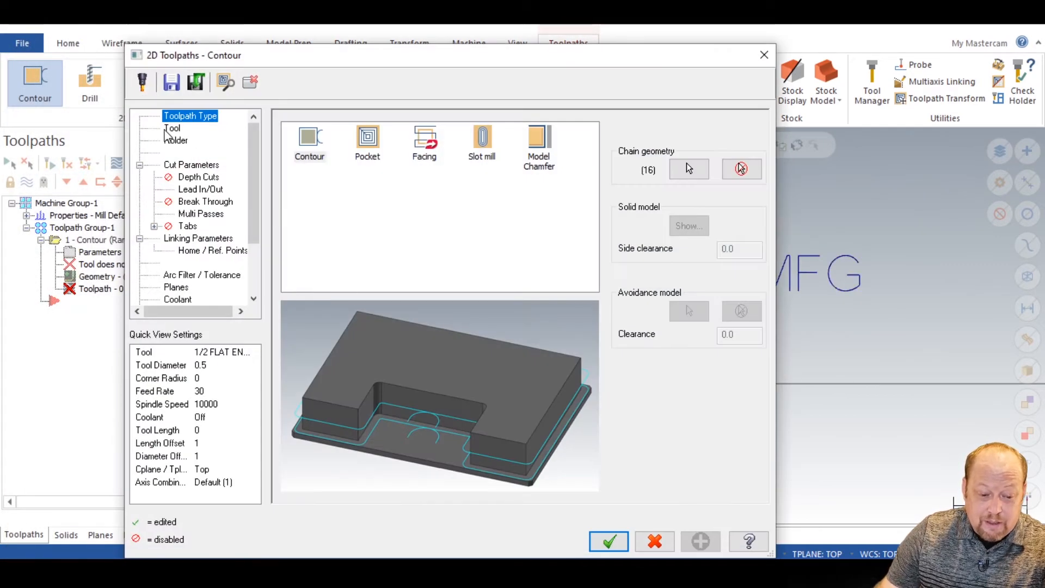
# Step: Filter the tool library to spot drills only and select the 1/8 spot drill
pyautogui.click(172, 128)
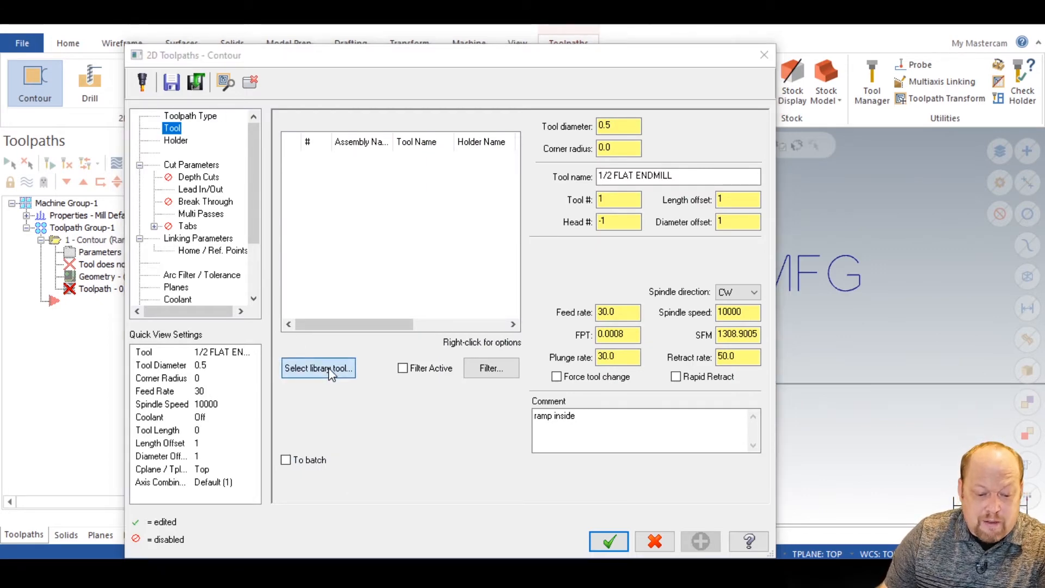
pyautogui.click(318, 368)
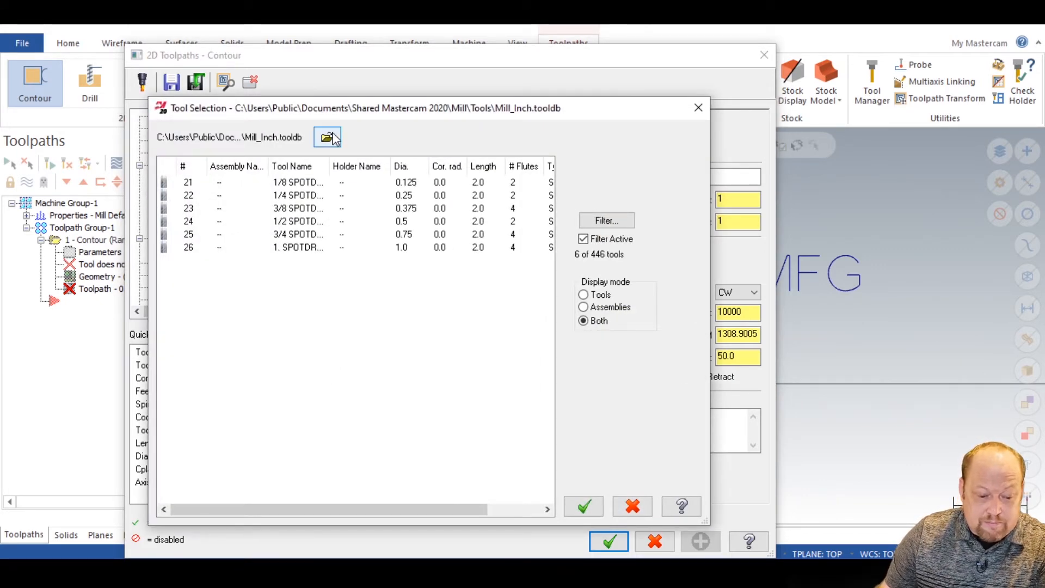
pyautogui.click(325, 137)
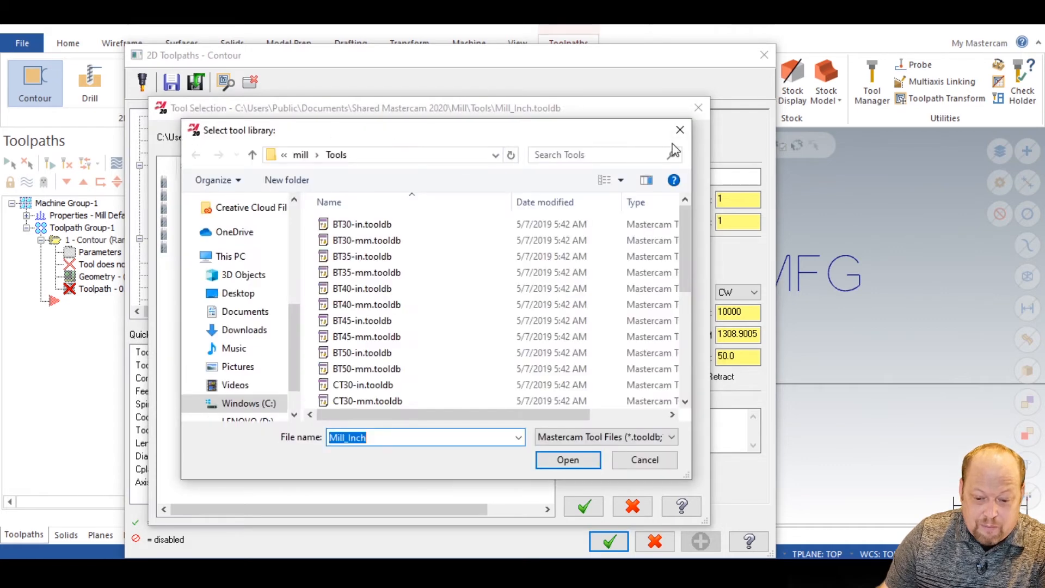
pyautogui.click(567, 459)
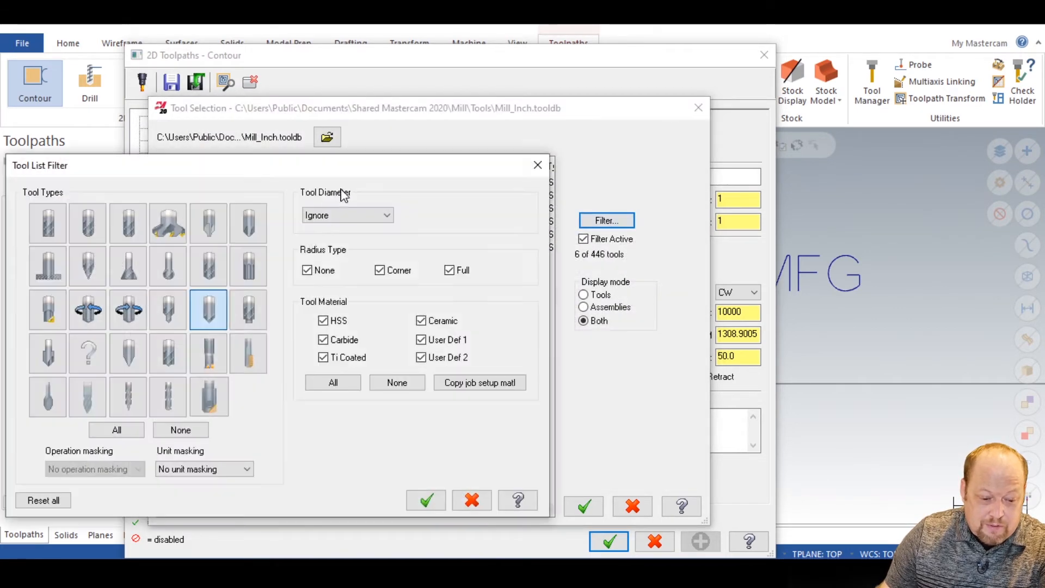
pyautogui.click(180, 430)
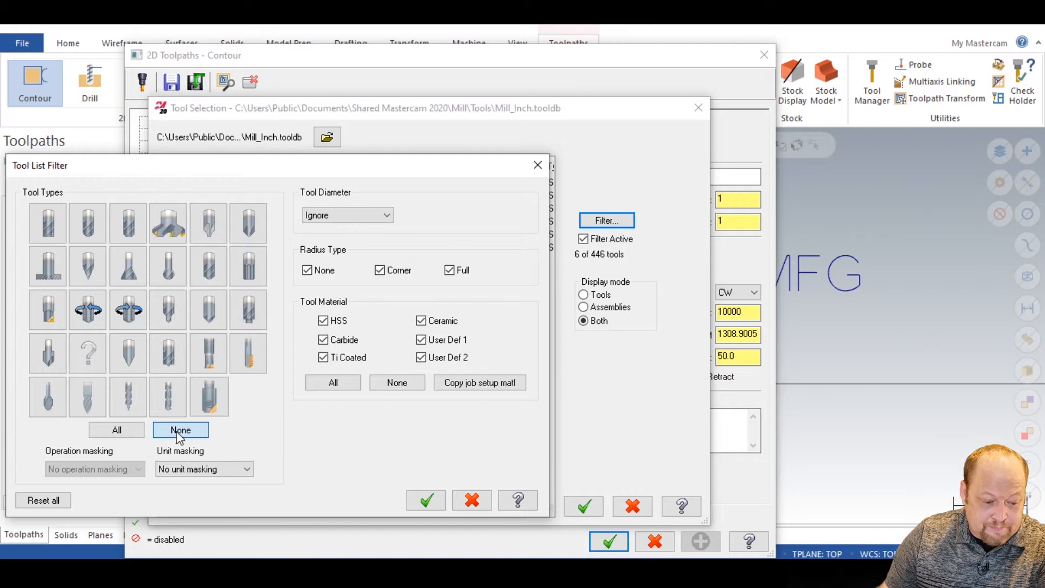
pyautogui.moveTo(248, 223)
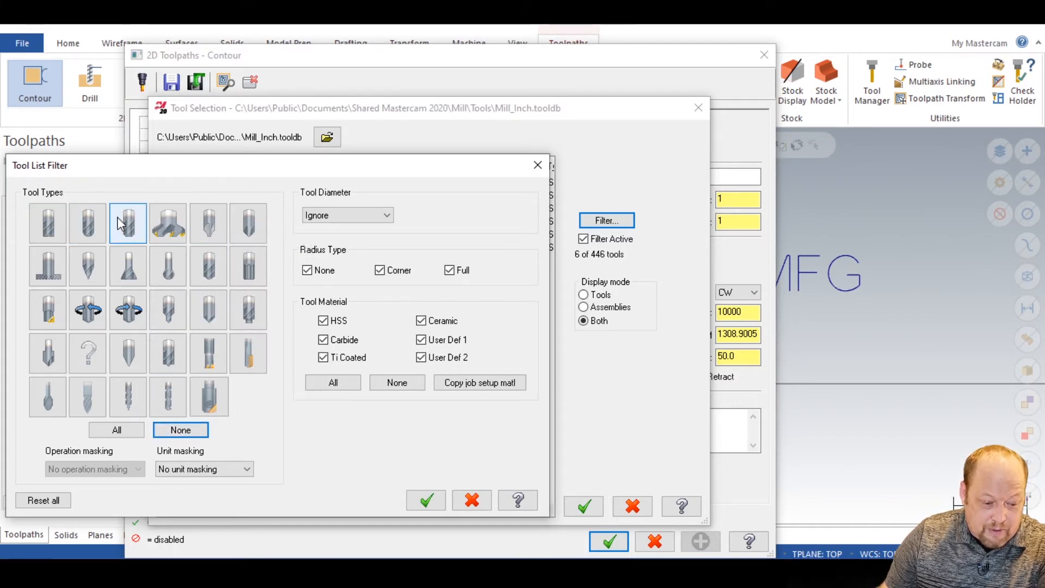
pyautogui.moveTo(208, 310)
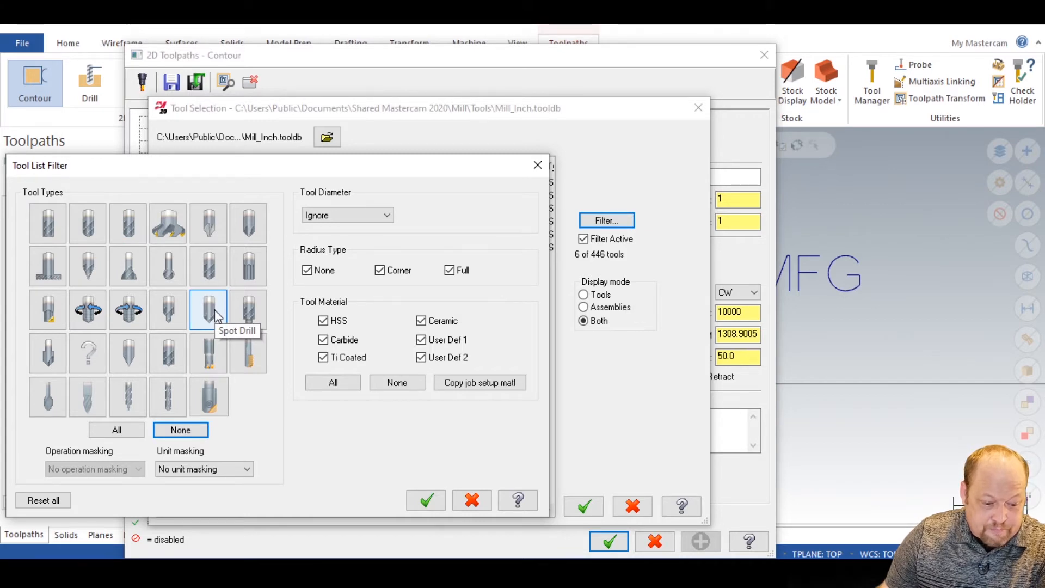
pyautogui.moveTo(346, 430)
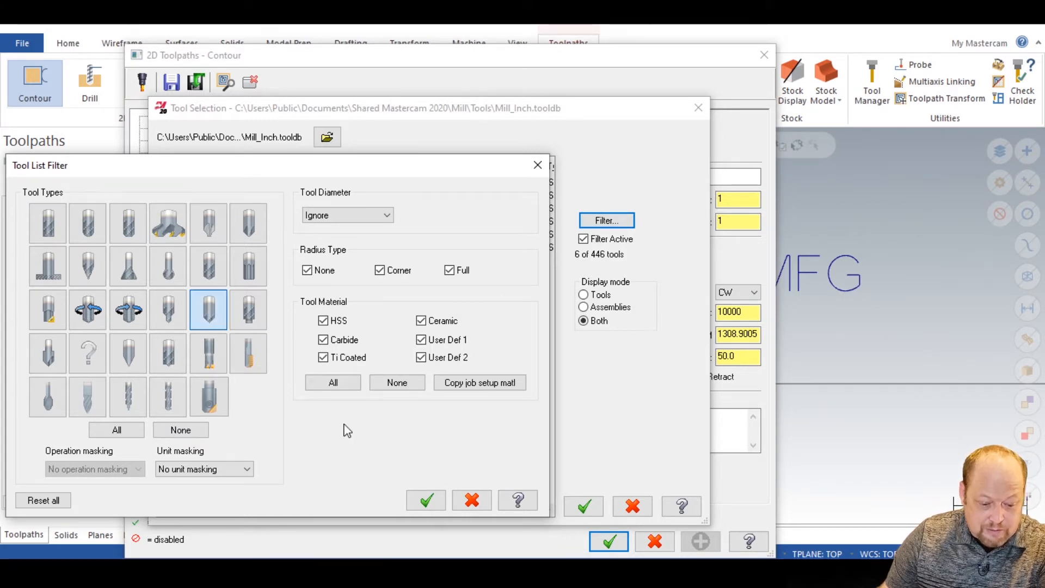
pyautogui.click(426, 499)
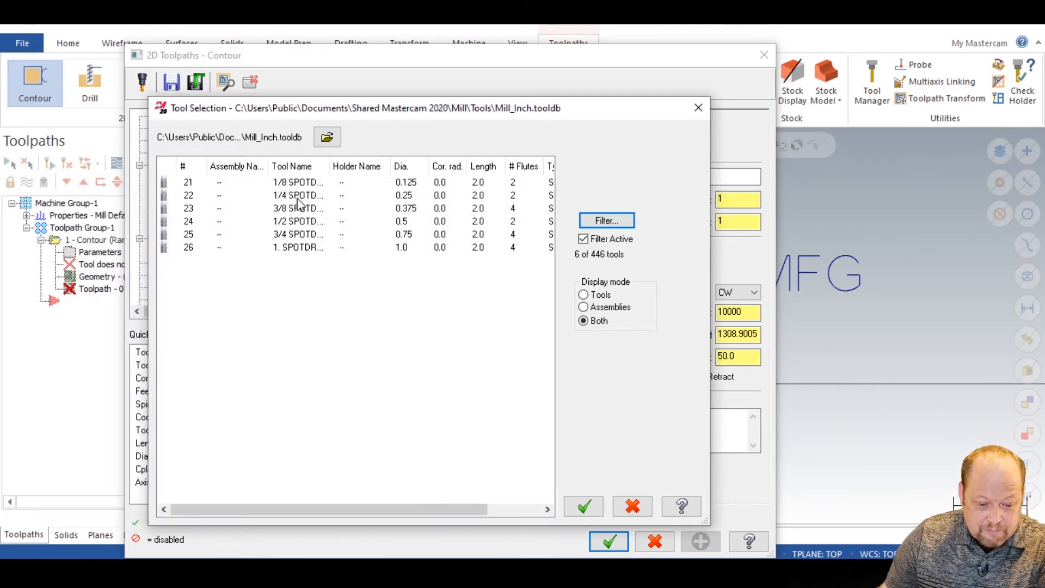
pyautogui.click(583, 506)
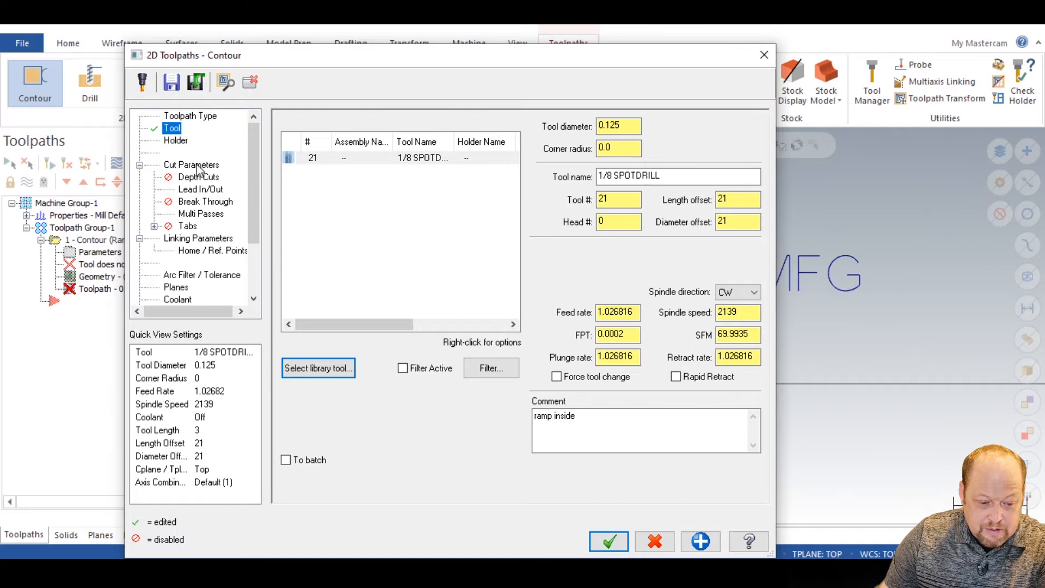
# Step: Set the cut parameters to a plain 2D contour with compensation type Off
pyautogui.click(192, 164)
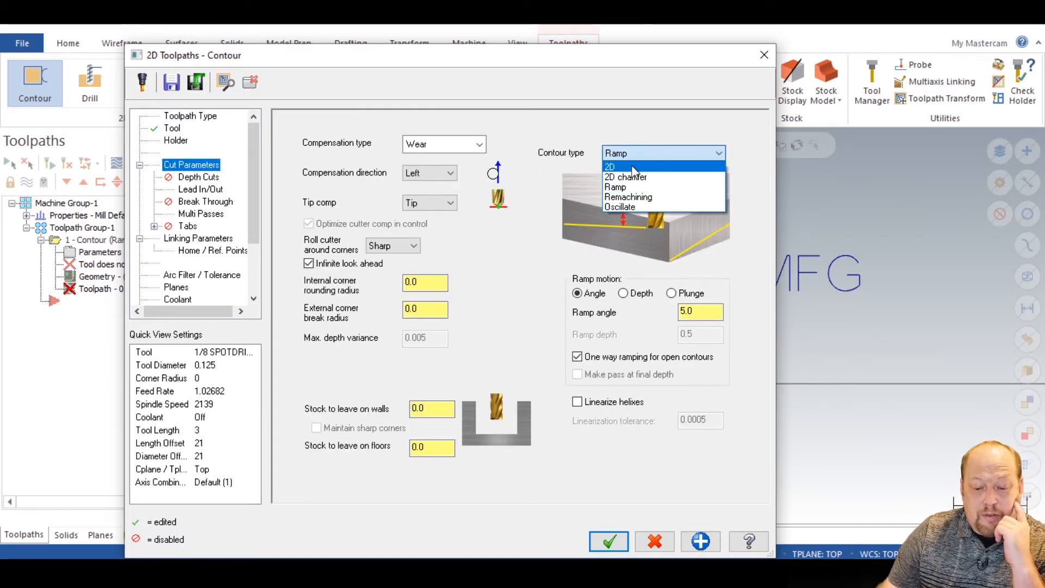
pyautogui.click(610, 166)
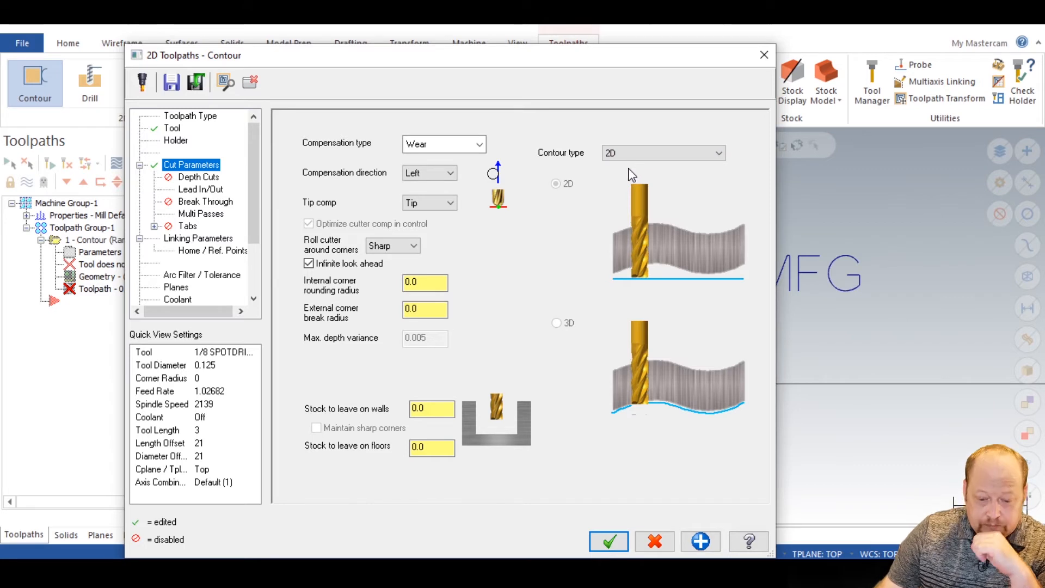
pyautogui.moveTo(443, 129)
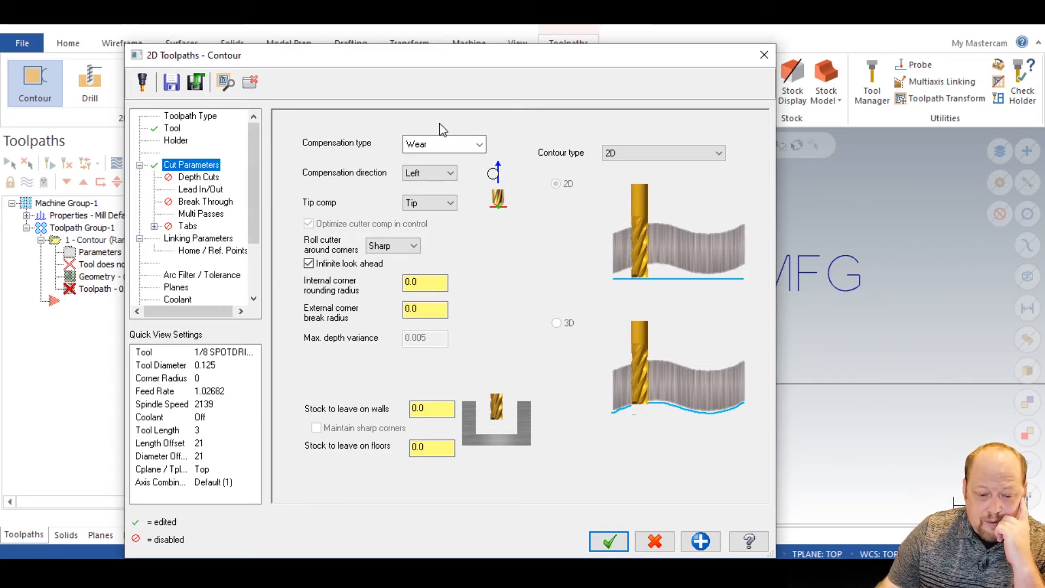
pyautogui.click(477, 144)
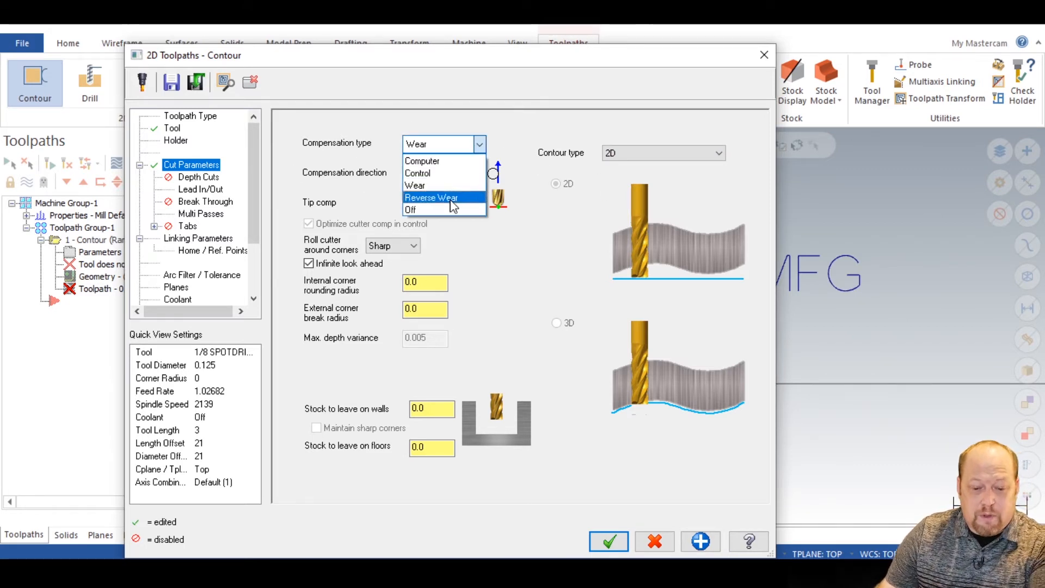
pyautogui.click(412, 209)
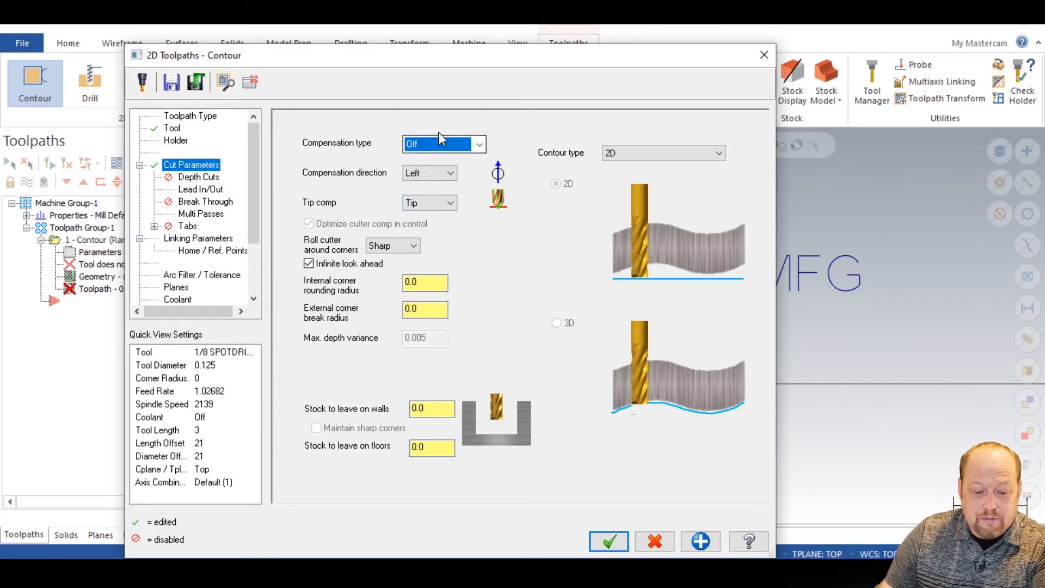
pyautogui.moveTo(355, 434)
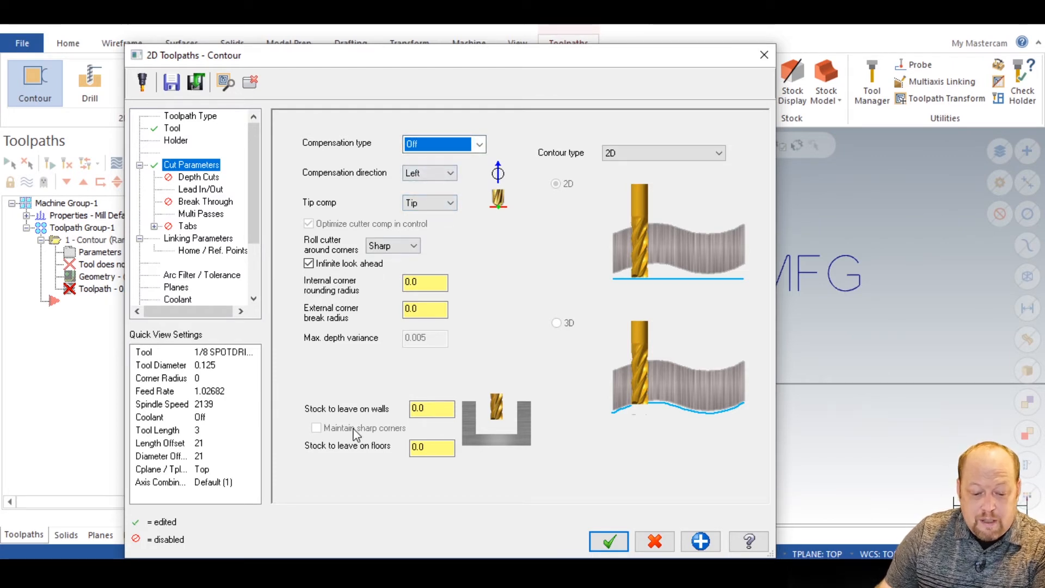
pyautogui.click(198, 176)
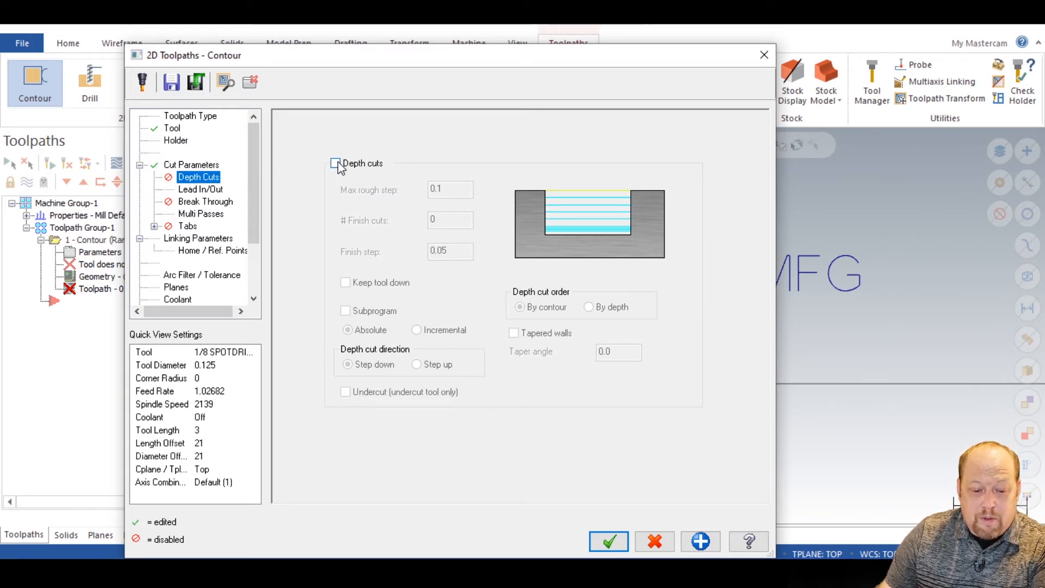
# Step: Disable Depth cuts and Lead In/Out, then review Multi Passes and Linking Parameters
pyautogui.click(336, 164)
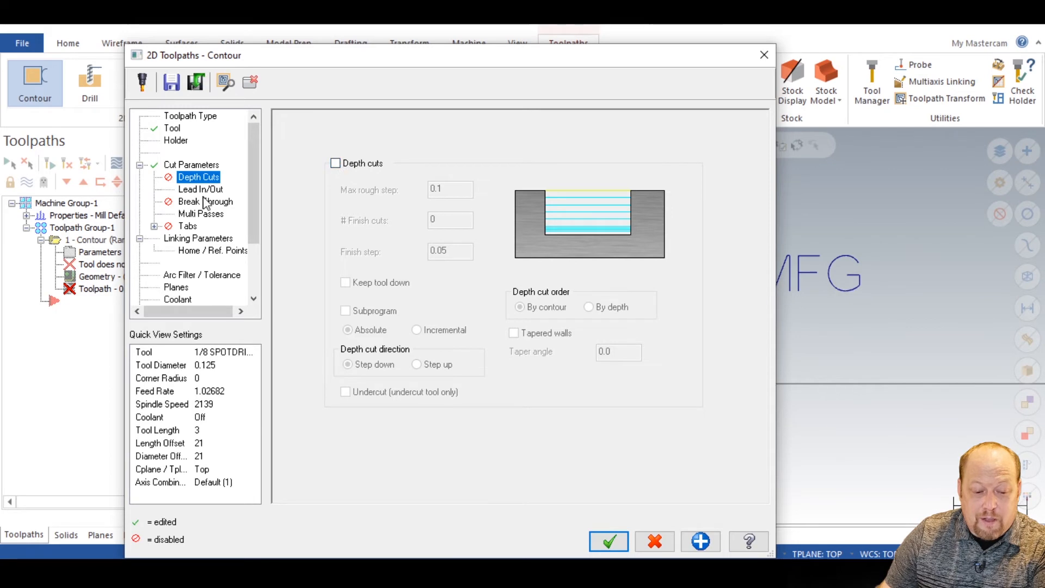
pyautogui.click(199, 188)
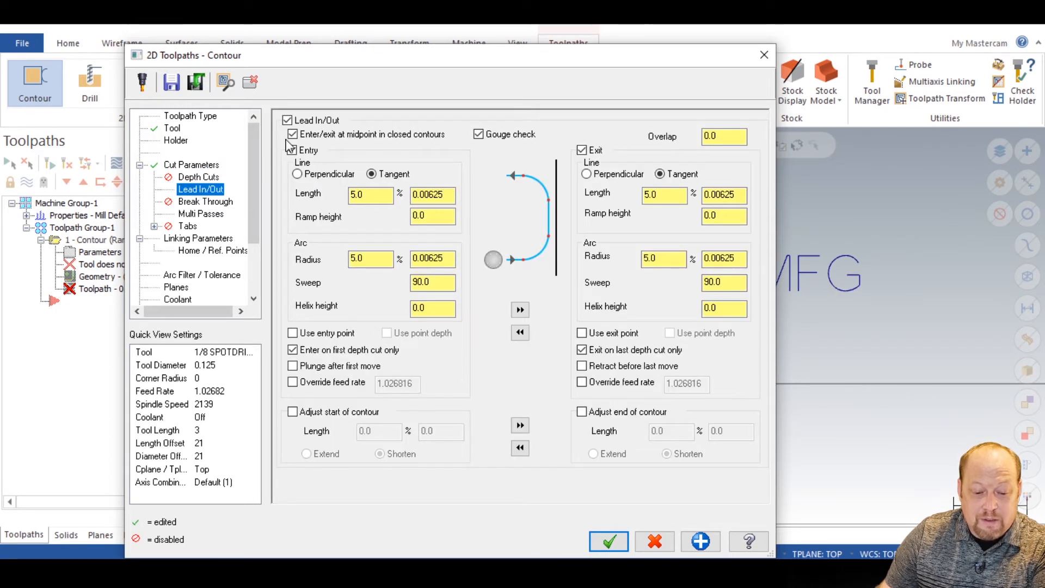
pyautogui.click(287, 120)
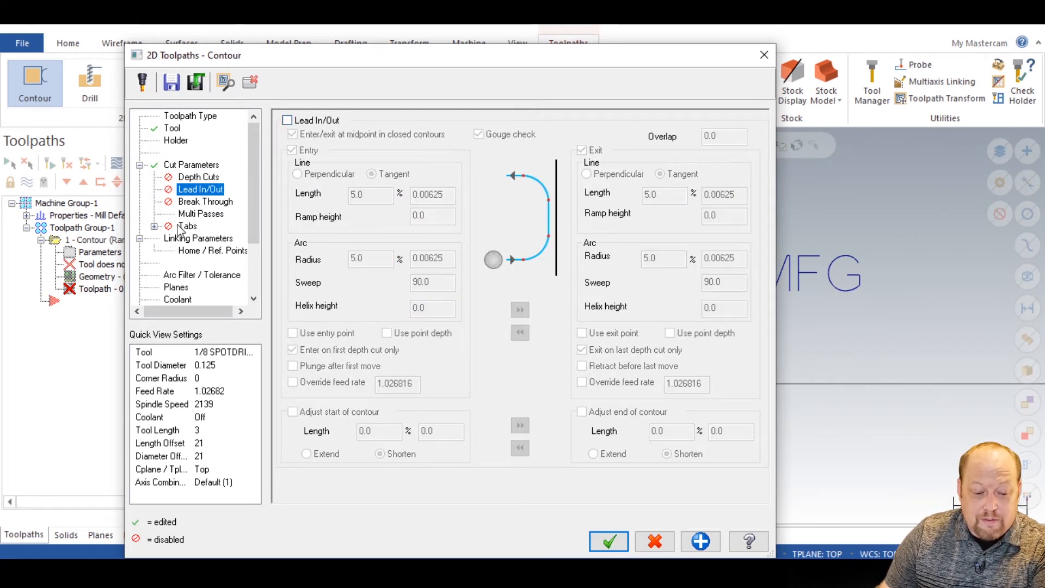
pyautogui.click(200, 214)
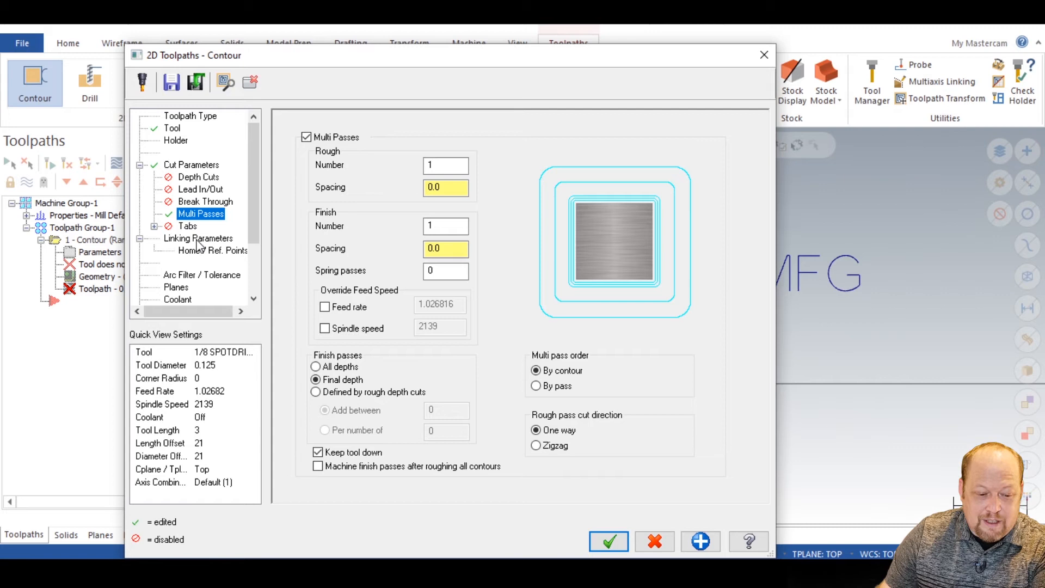
pyautogui.click(198, 239)
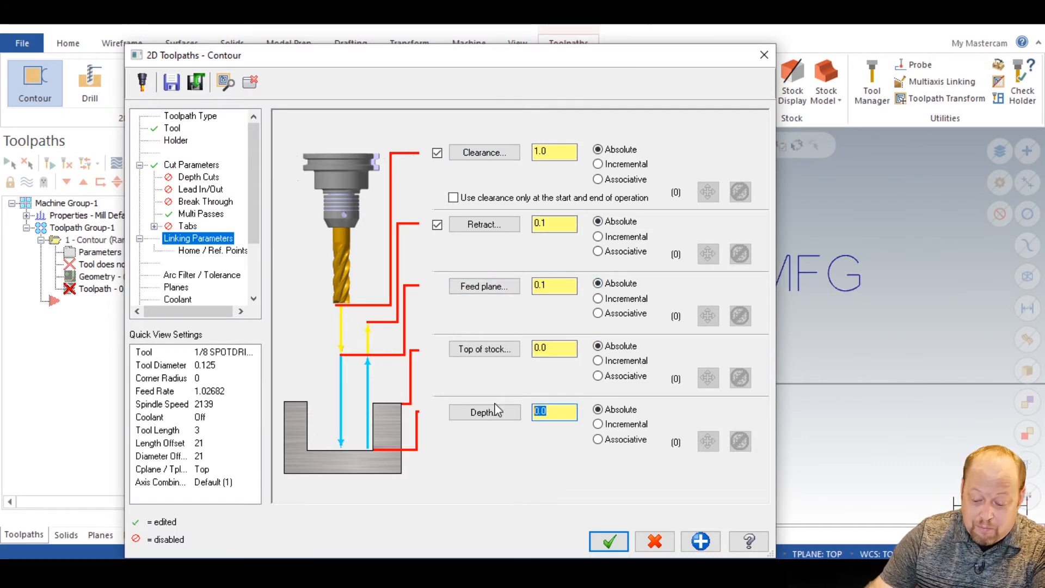
# Step: Set the linking depth to -0.005, turn Flood coolant on, and accept the contour toolpath
pyautogui.write('-0.005')
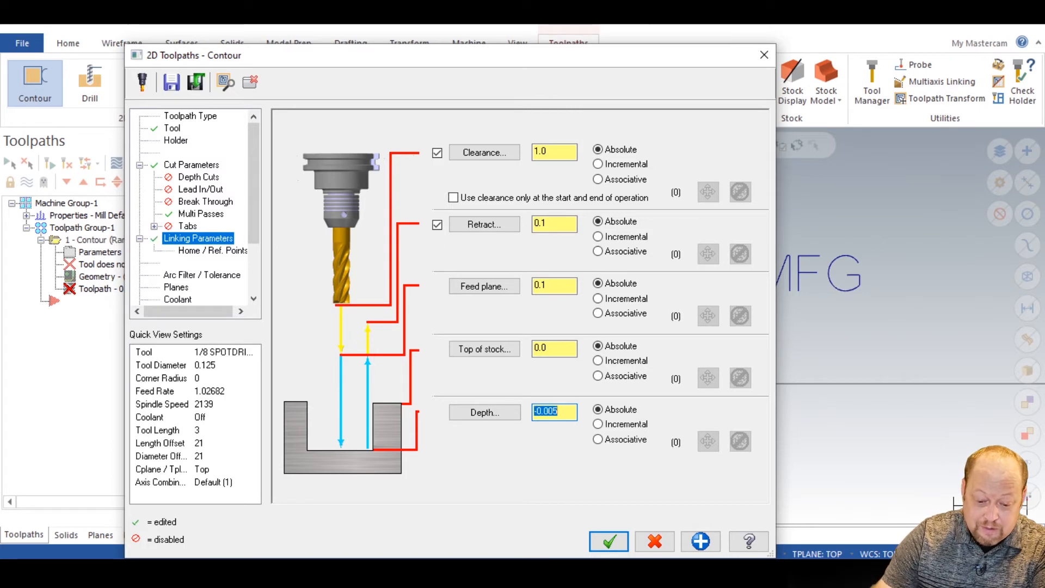
pyautogui.moveTo(608, 541)
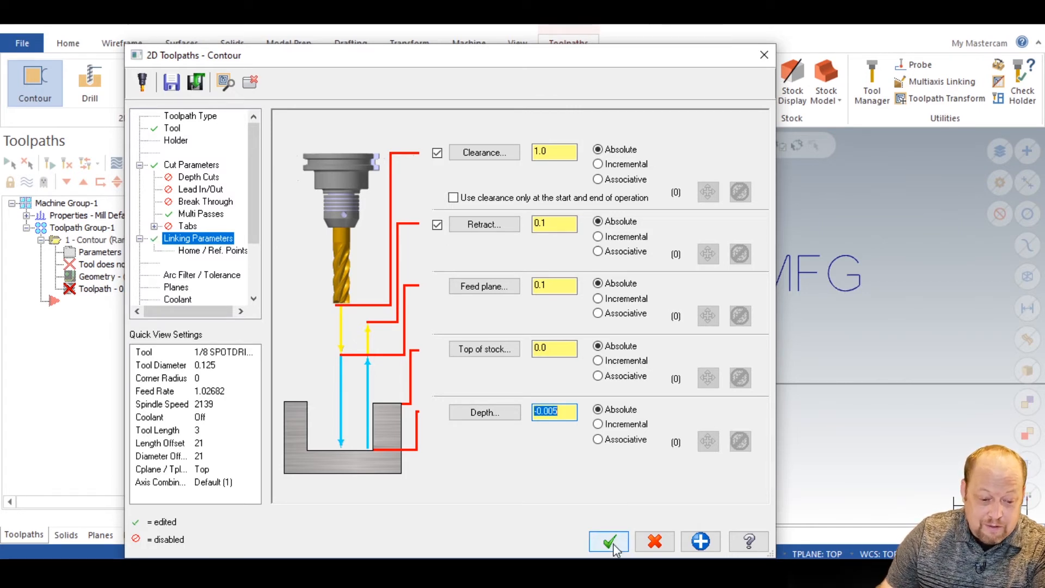
pyautogui.click(176, 287)
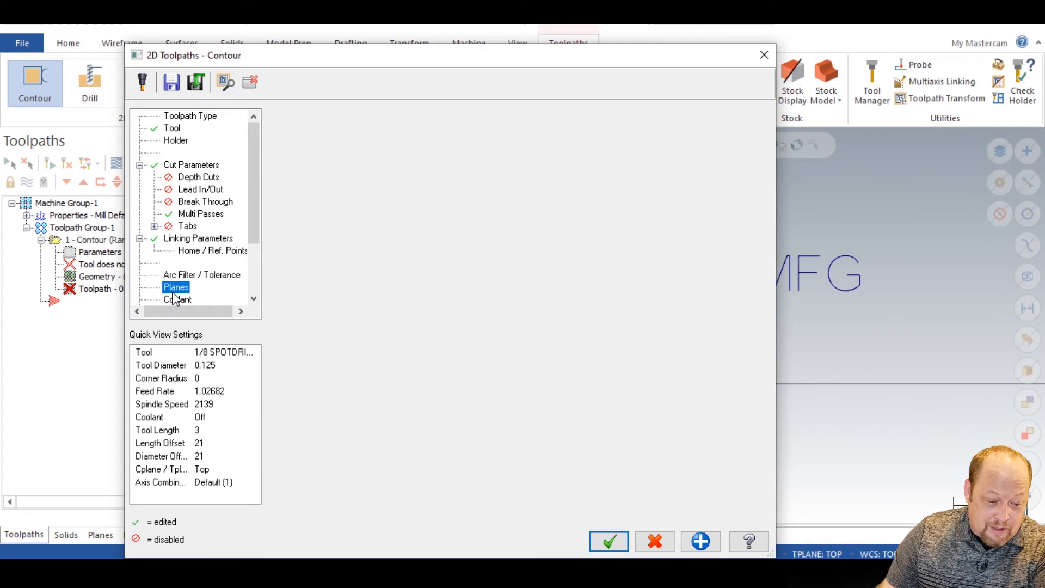
pyautogui.click(178, 286)
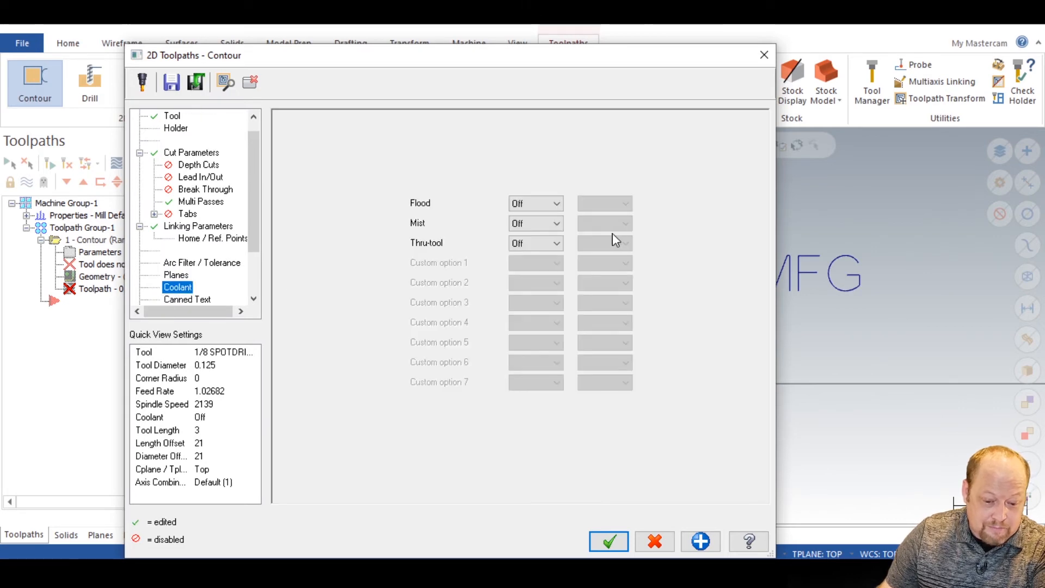
pyautogui.click(535, 202)
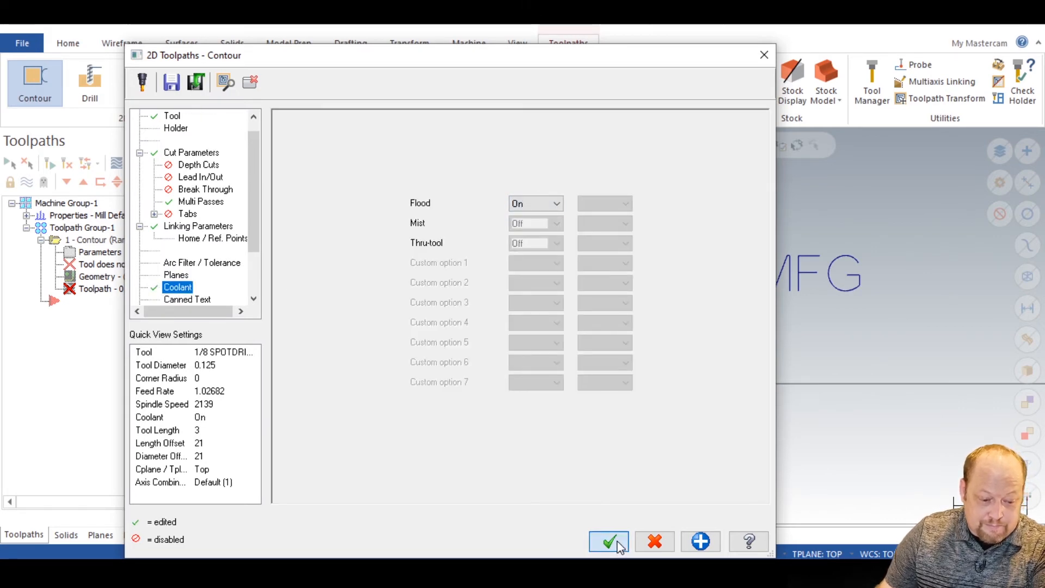
pyautogui.click(607, 541)
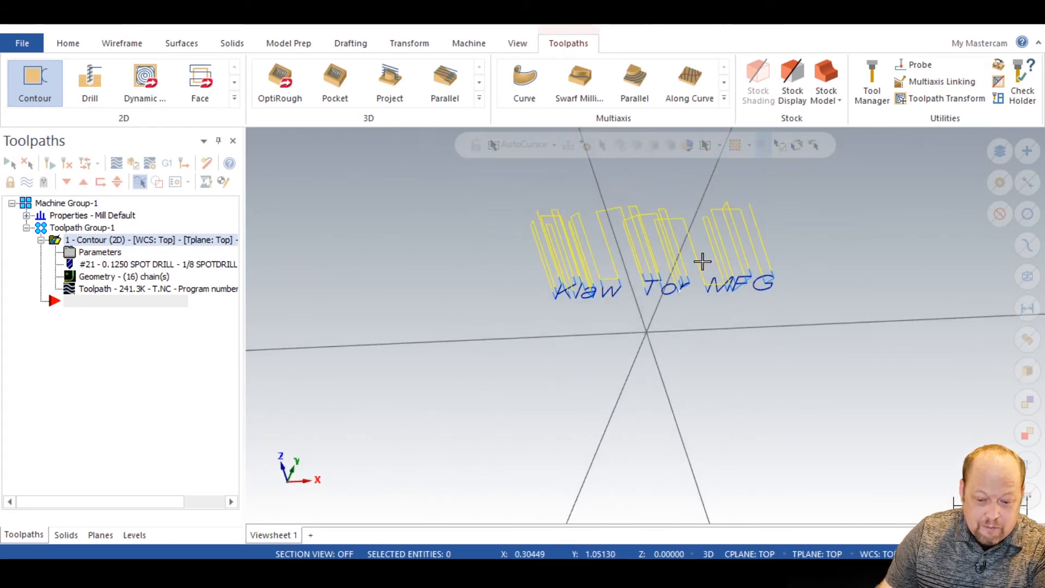
# Step: Play a backplot of the spot drill tracing the letters, then reopen the contour parameters
pyautogui.click(518, 42)
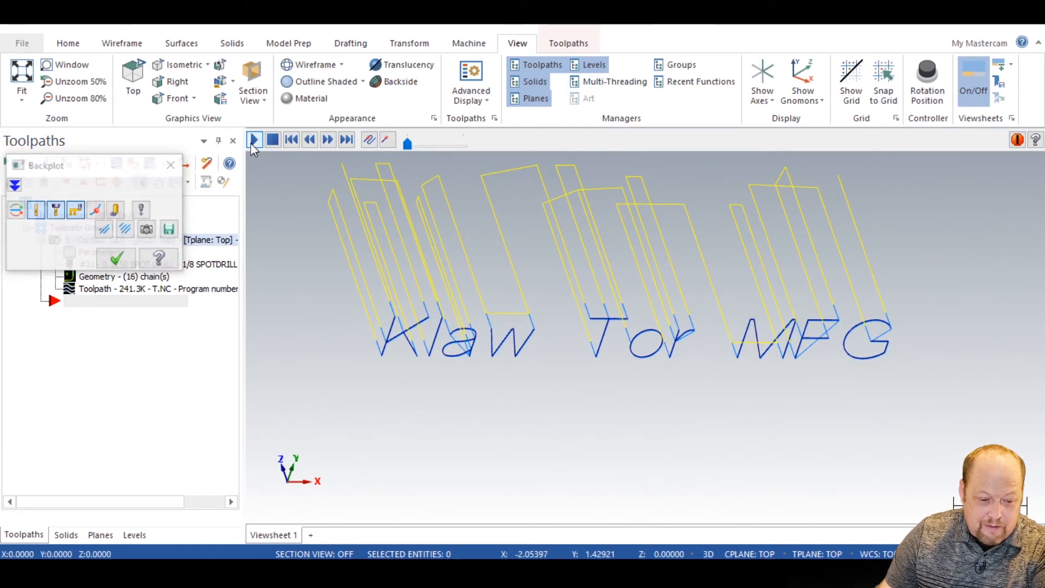
pyautogui.click(254, 140)
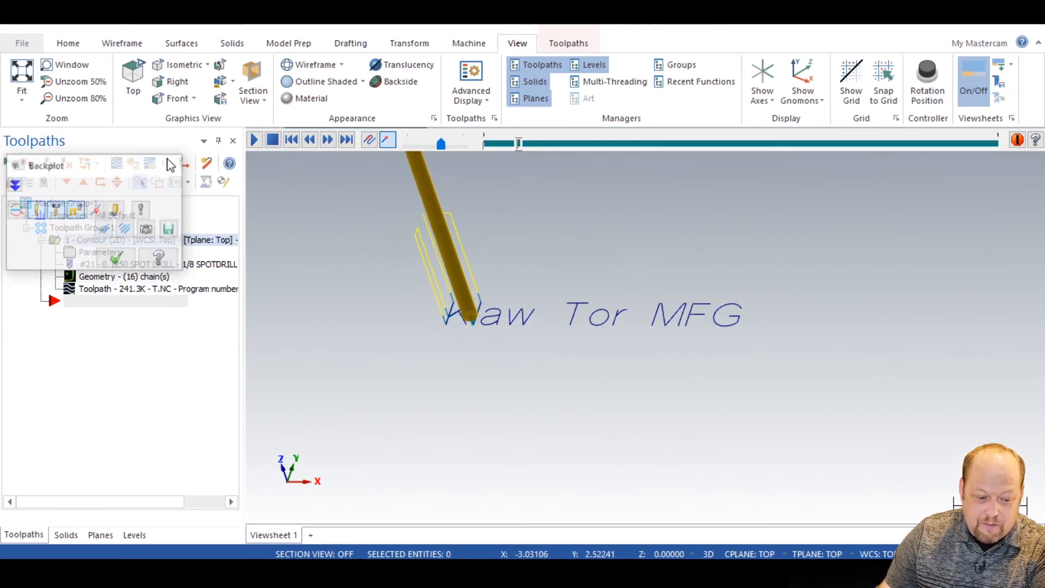
pyautogui.doubleClick(100, 251)
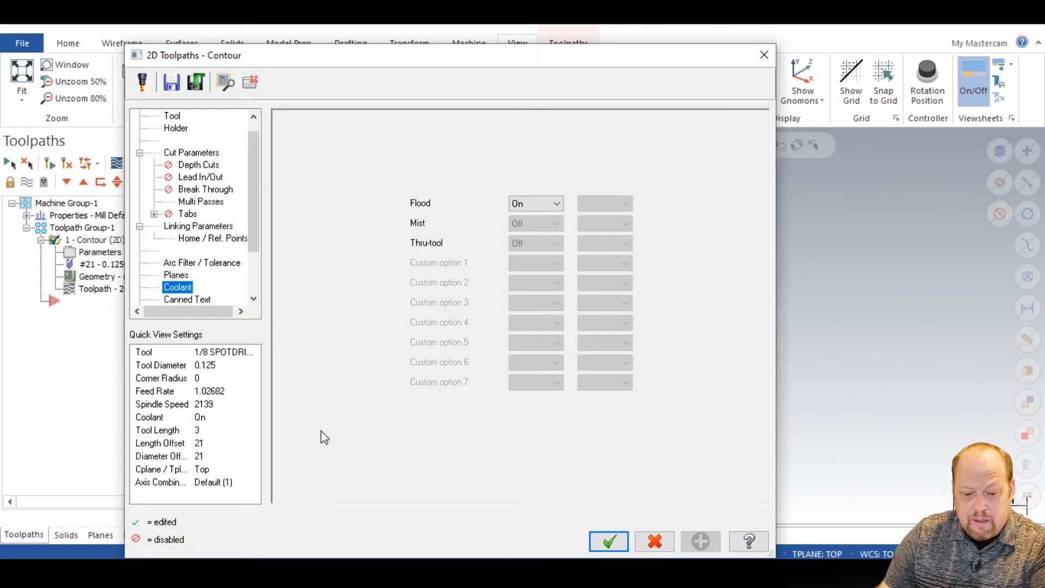
# Step: Set Linking Parameters to use clearance only at the start and end of the operation
pyautogui.click(198, 227)
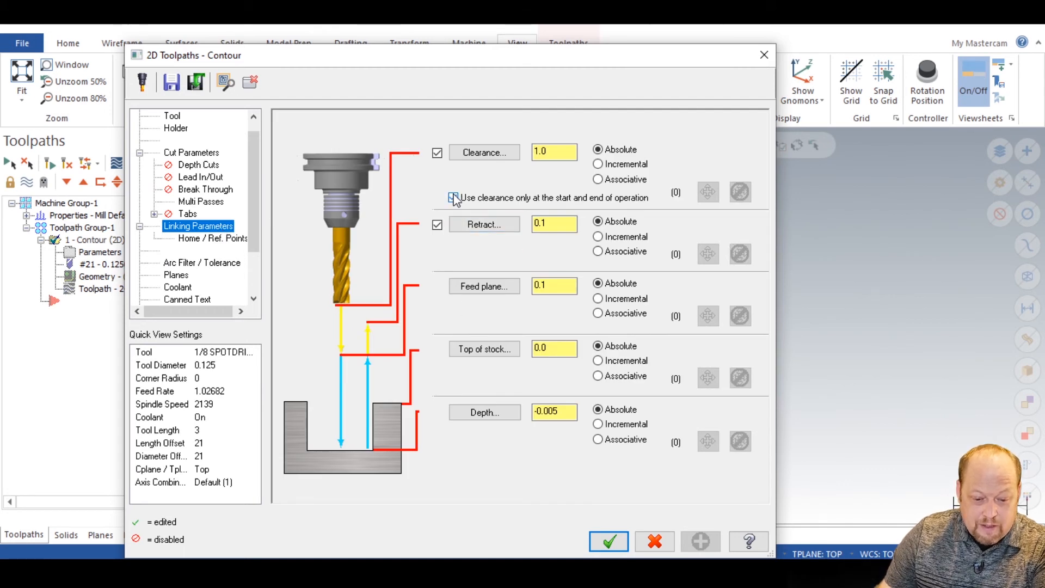
pyautogui.click(453, 197)
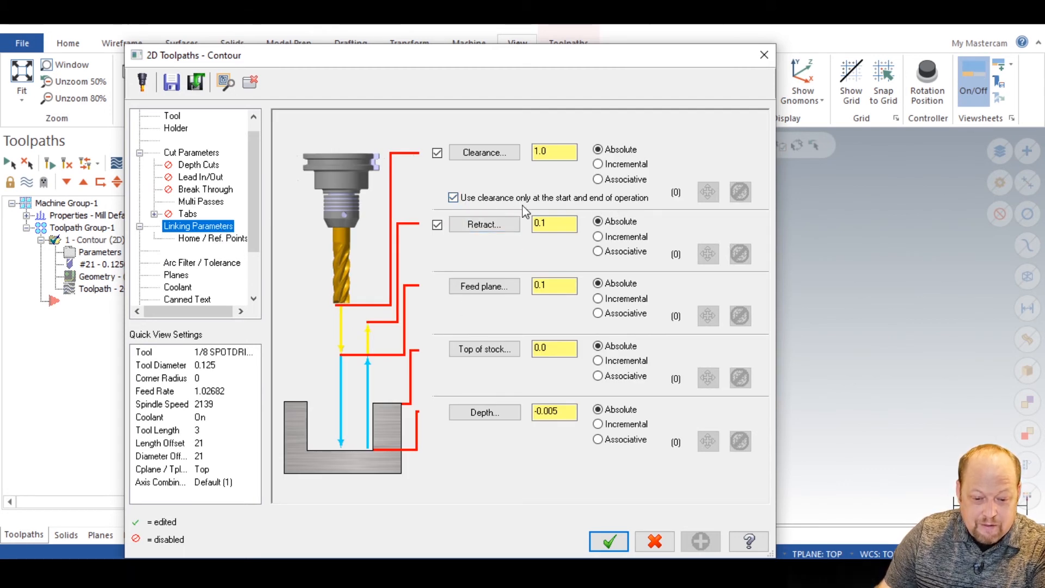
pyautogui.click(608, 541)
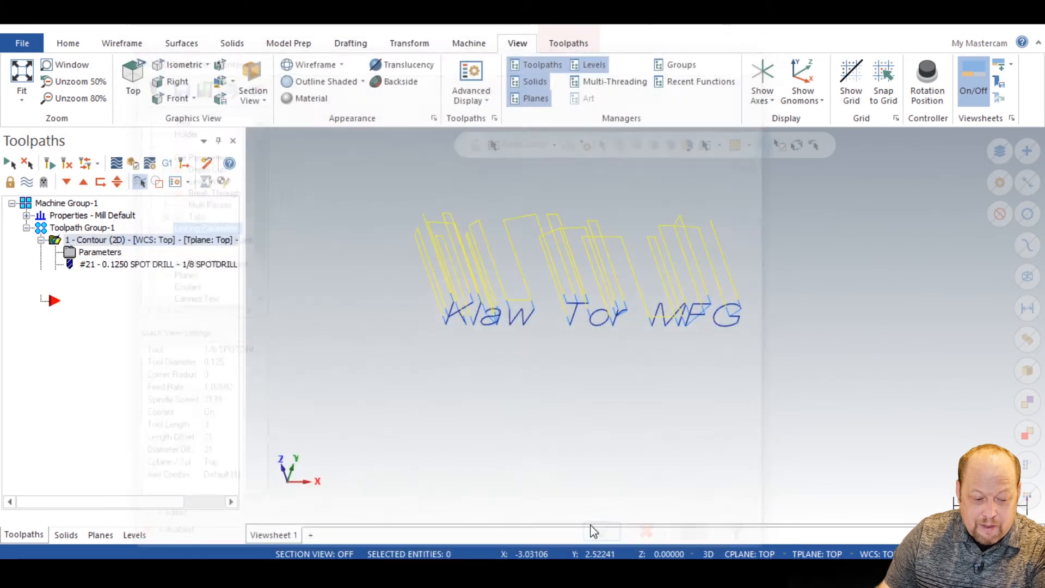
# Step: Regenerate the contour operation and play its backplot showing the reduced retracts
pyautogui.click(49, 164)
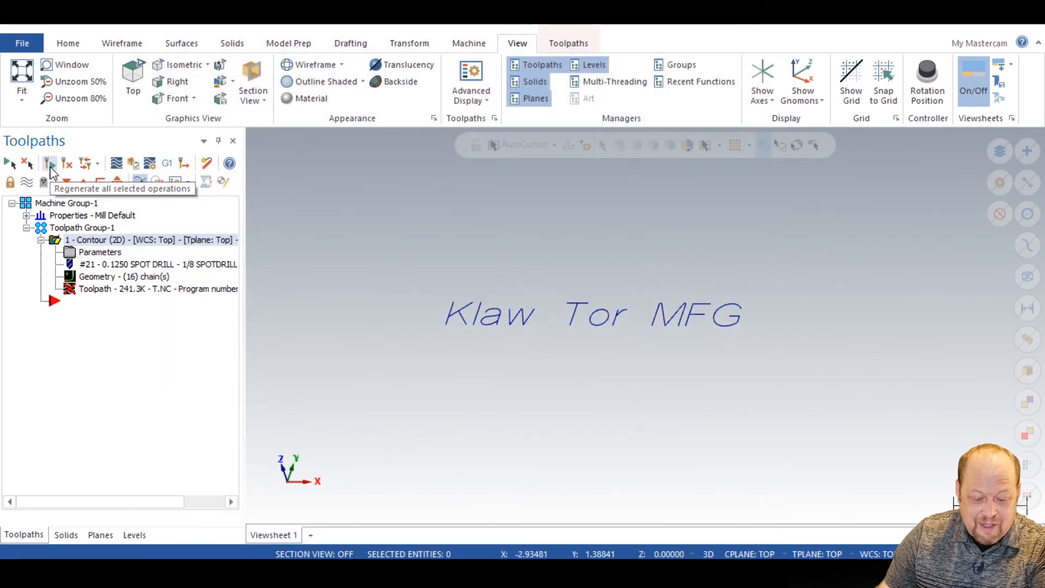
pyautogui.click(50, 163)
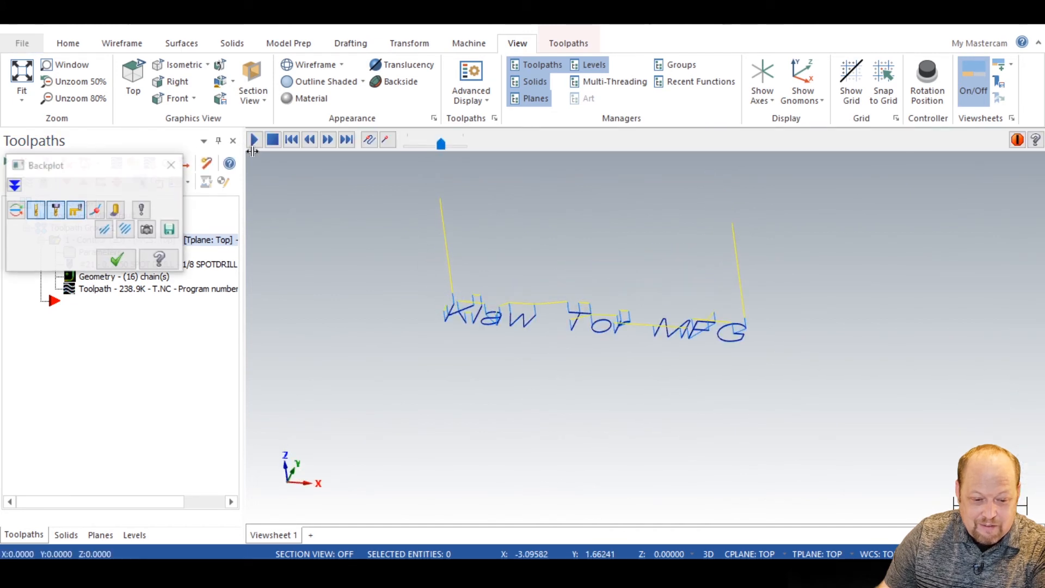
pyautogui.click(254, 140)
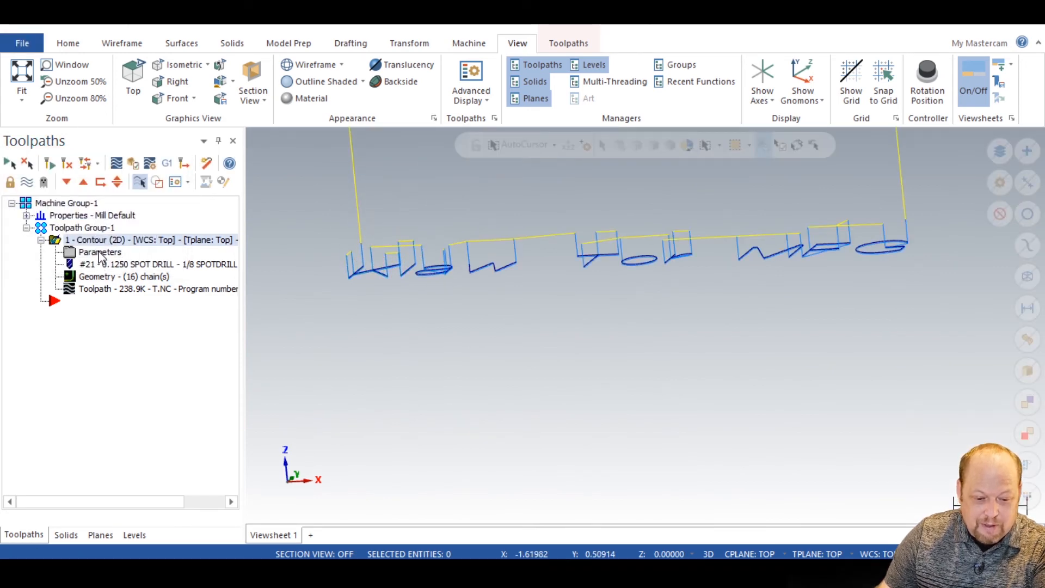
# Step: Disable Multi Passes in the contour parameters so the letters are traced in one pass
pyautogui.doubleClick(100, 251)
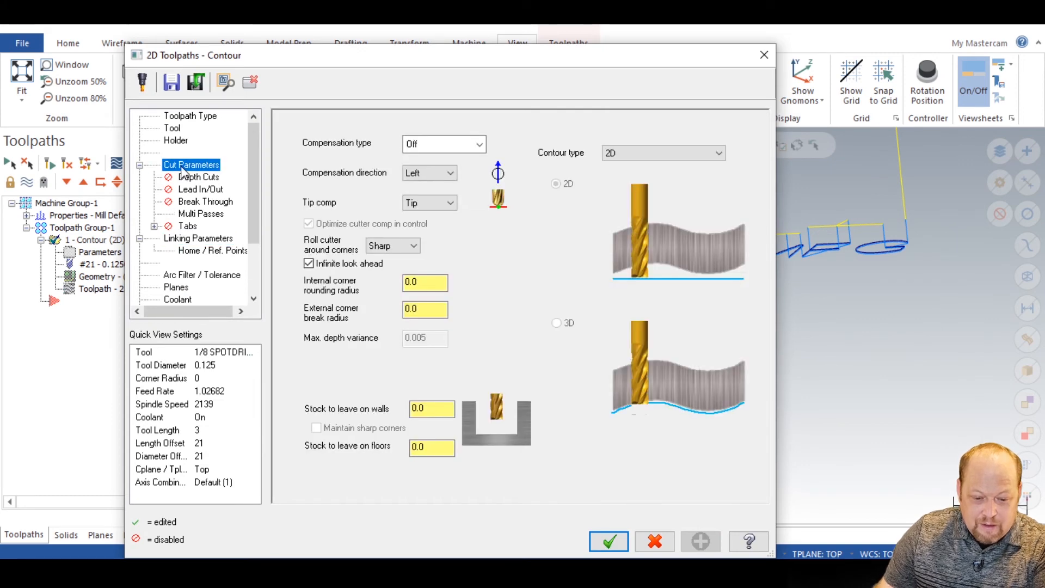
pyautogui.click(200, 213)
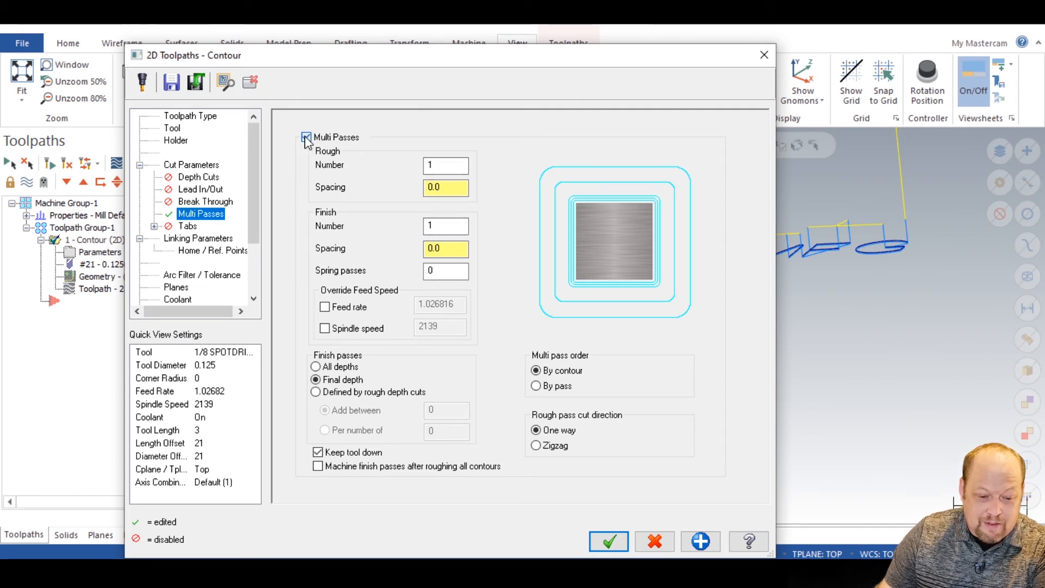
pyautogui.click(306, 138)
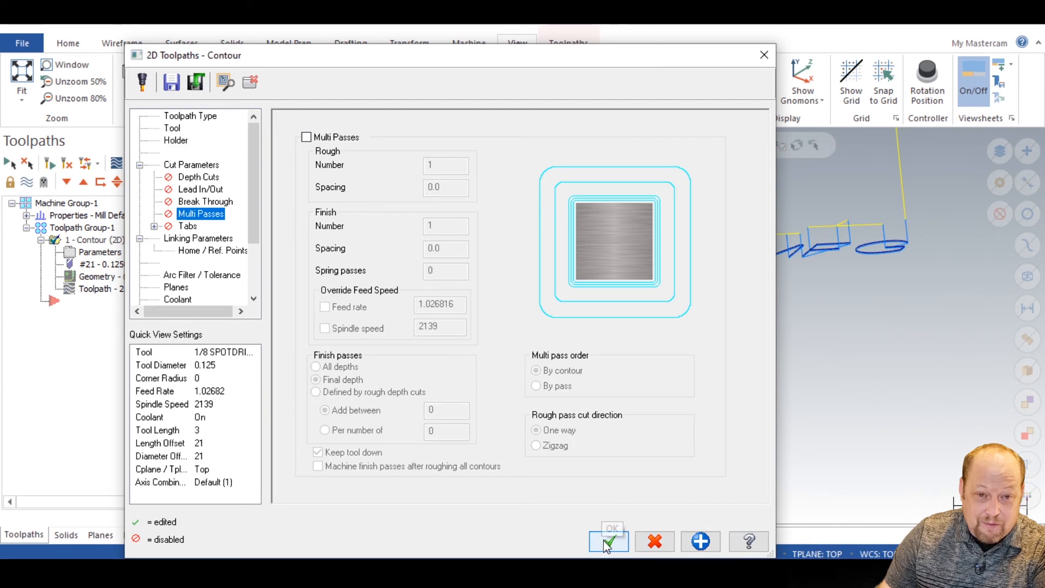
pyautogui.click(608, 541)
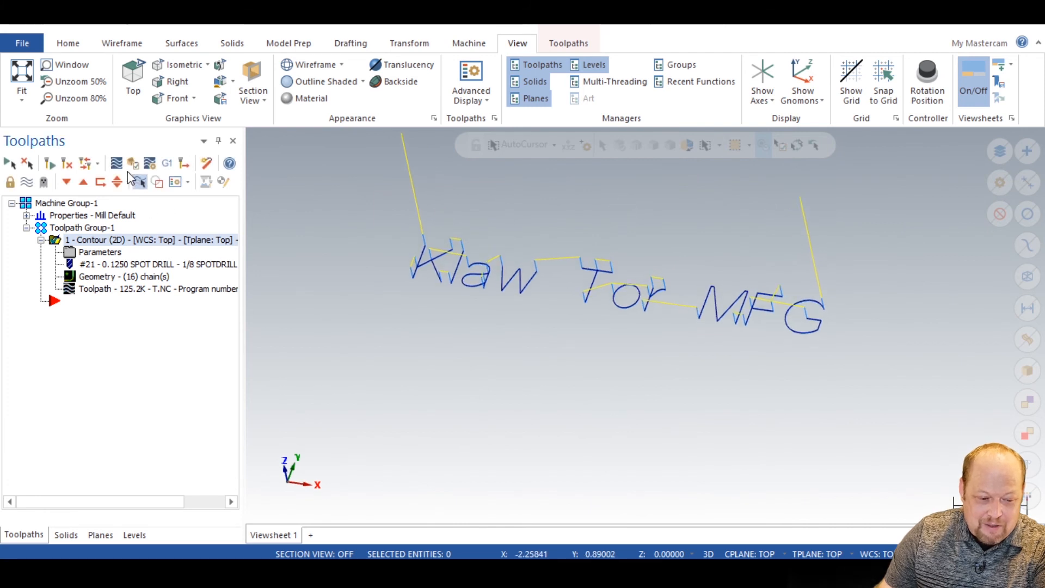
# Step: Start a backplot of the single-pass contour moving toward the first letter
pyautogui.click(115, 162)
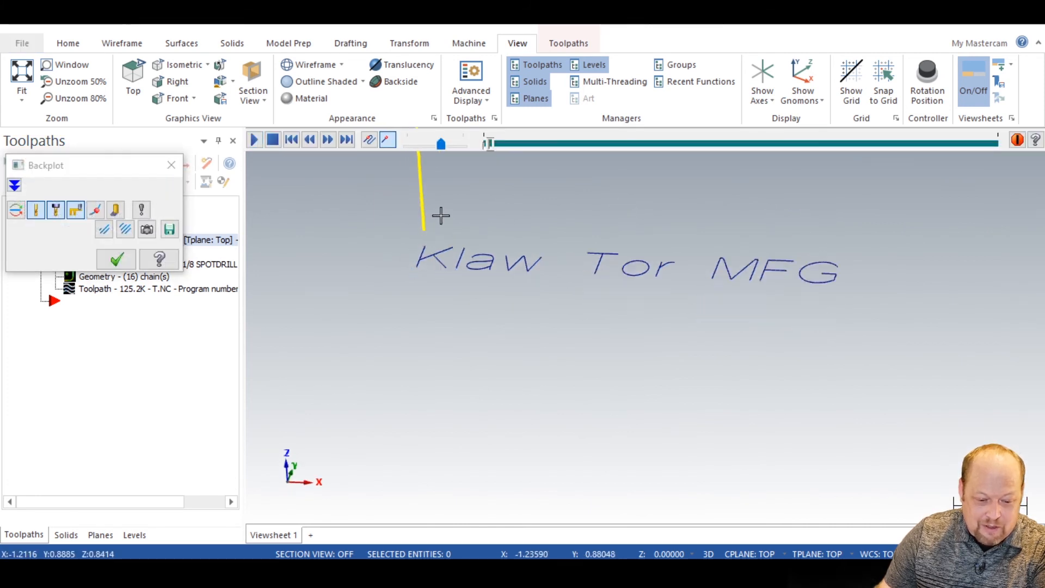